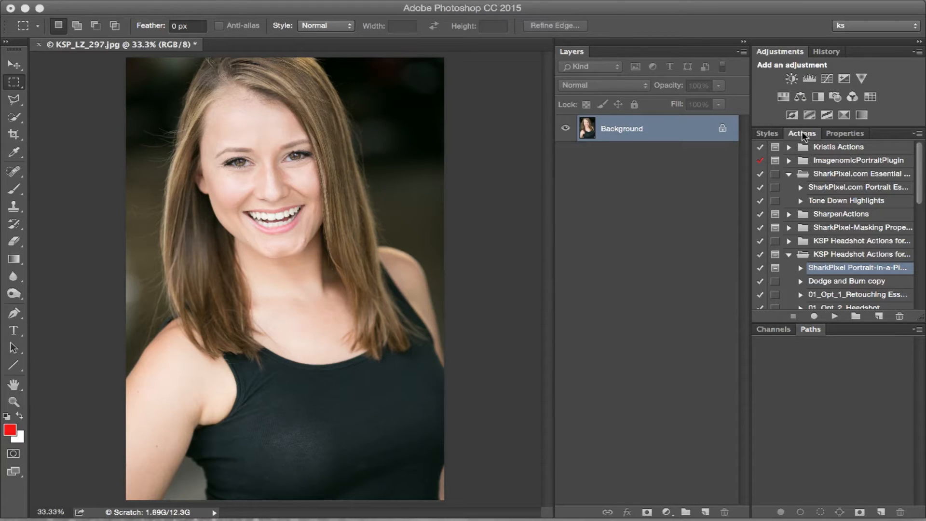
mouse_move(832, 274)
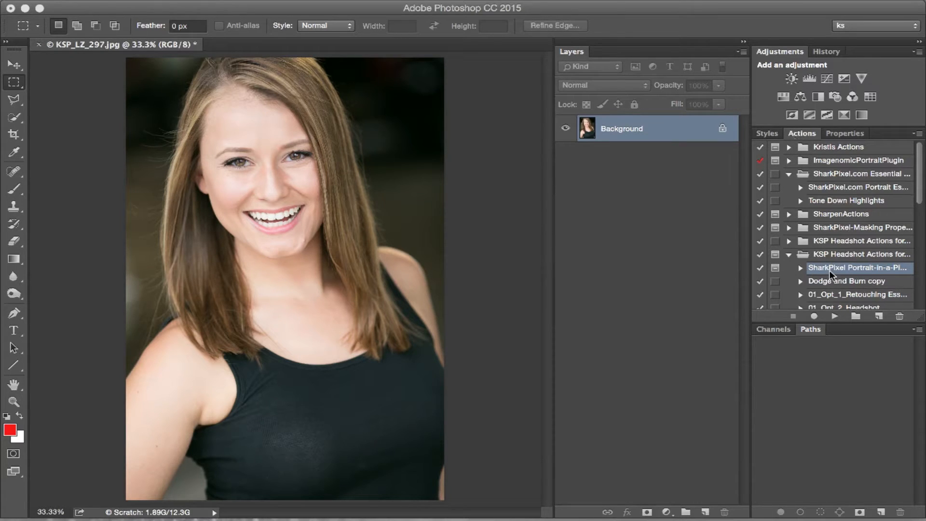
mouse_move(892, 277)
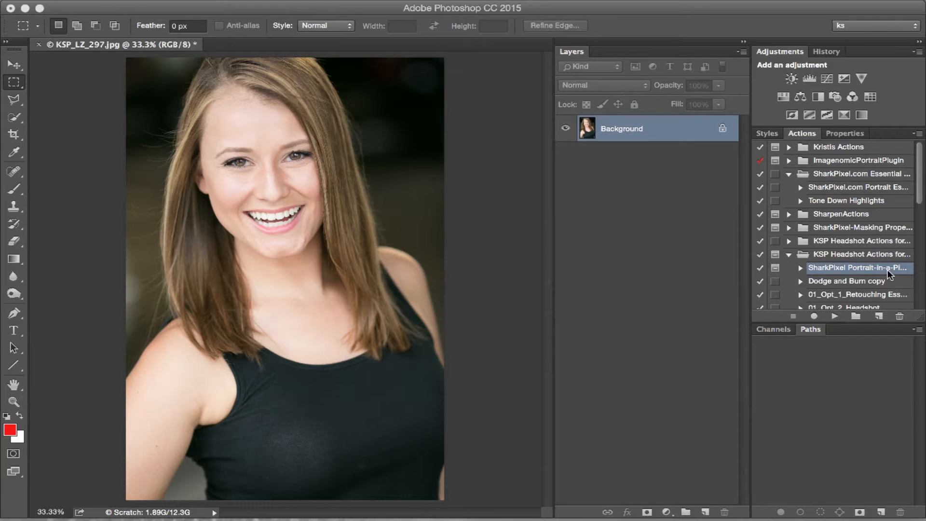
mouse_move(835, 322)
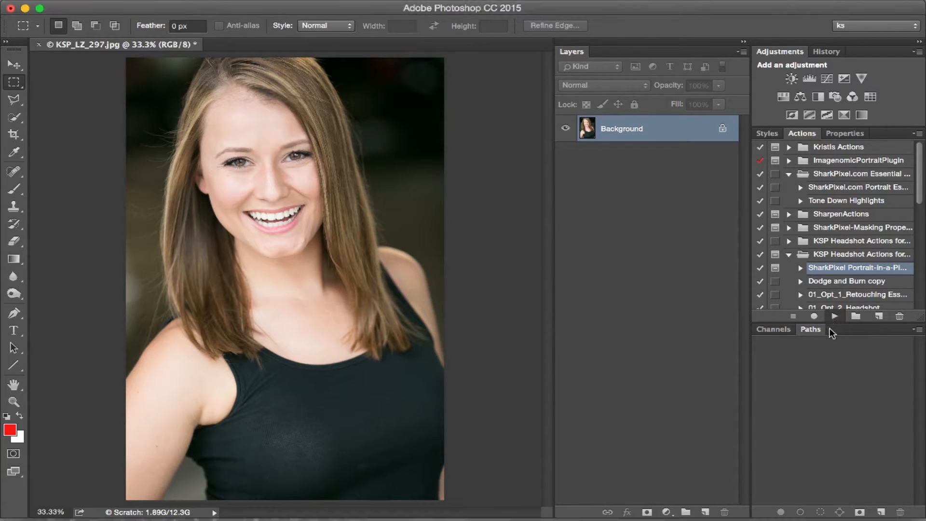
- Run the SharkPixel Portrait action on the headshot from the Actions panel
click(835, 316)
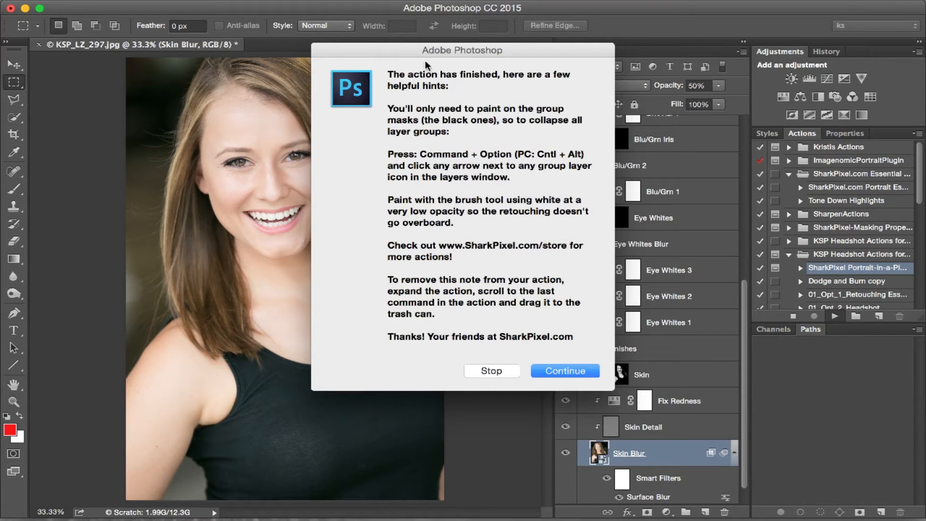
mouse_move(511, 398)
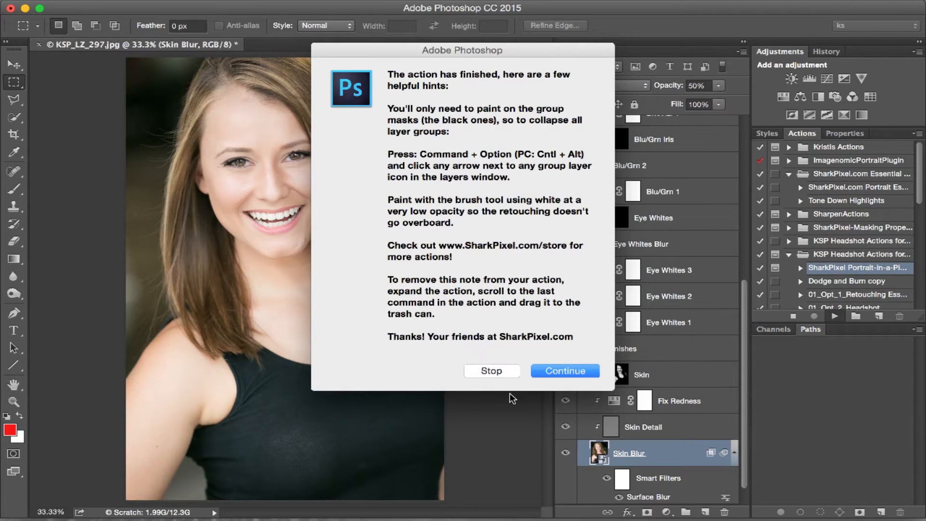
mouse_move(439, 372)
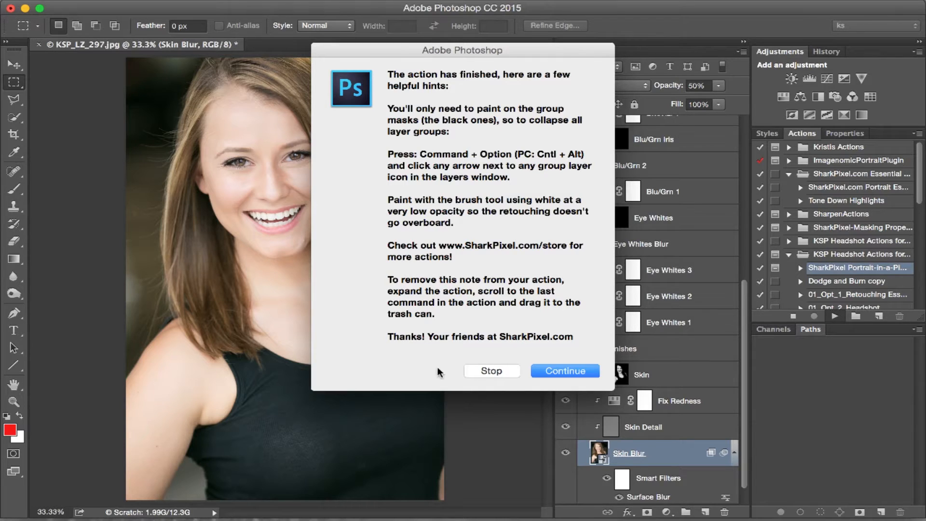
mouse_move(563, 370)
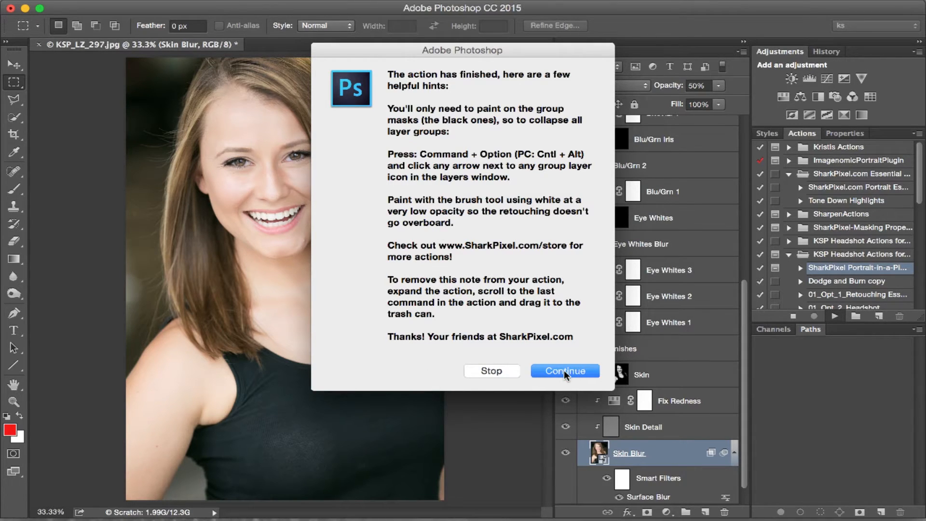
- Dismiss the action's completion message with Continue
click(564, 371)
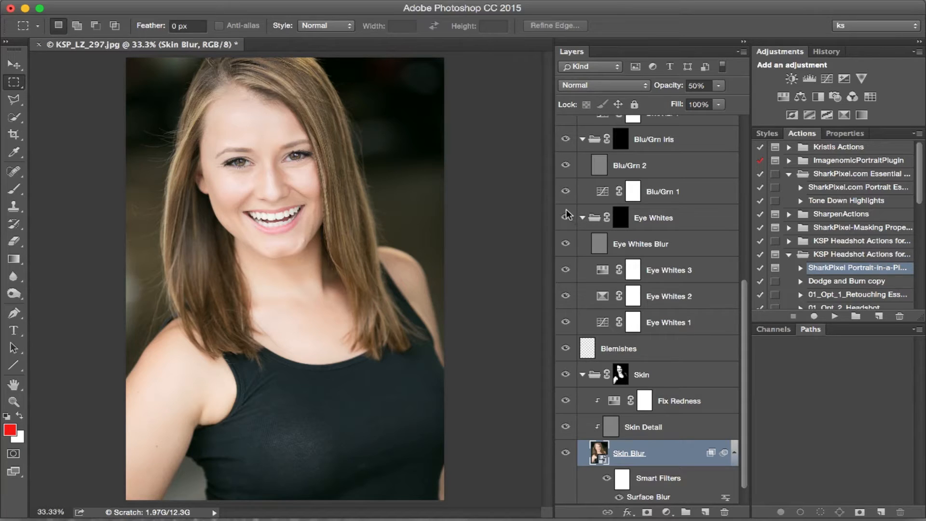
mouse_move(565, 217)
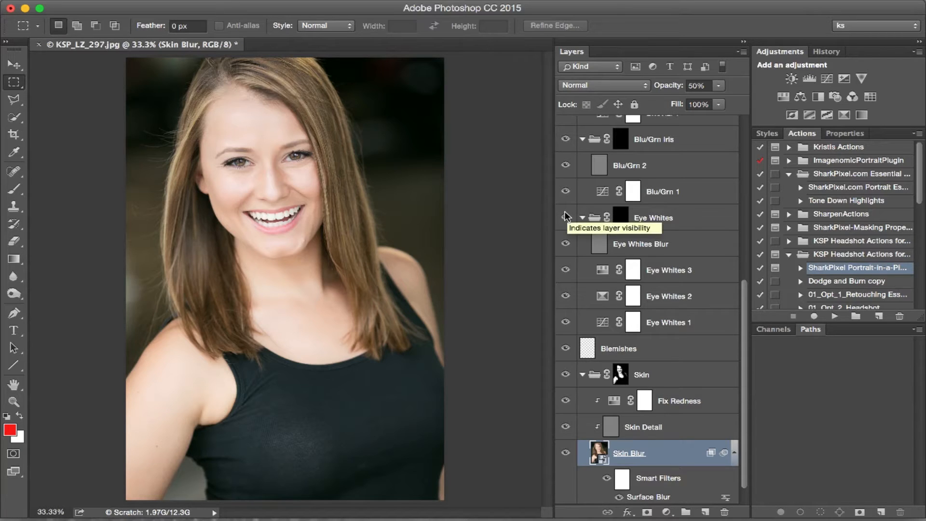
mouse_move(584, 221)
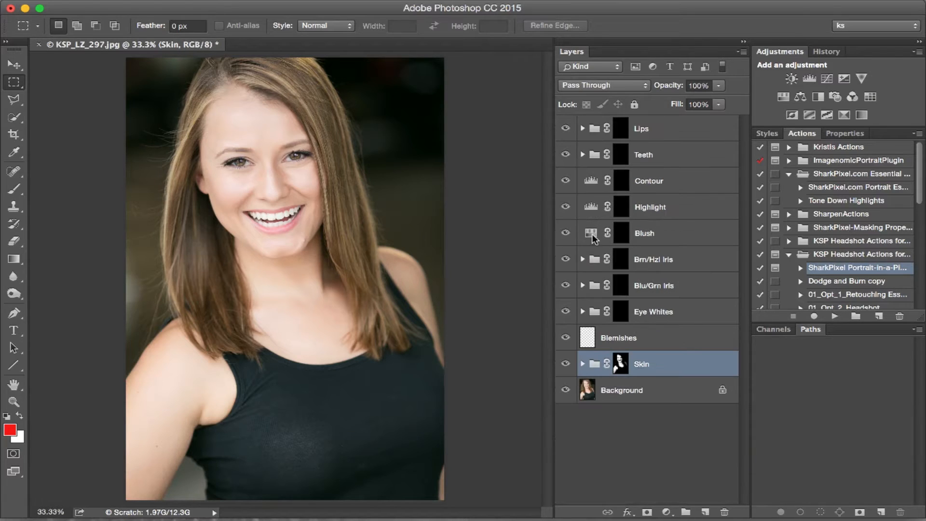
mouse_move(597, 227)
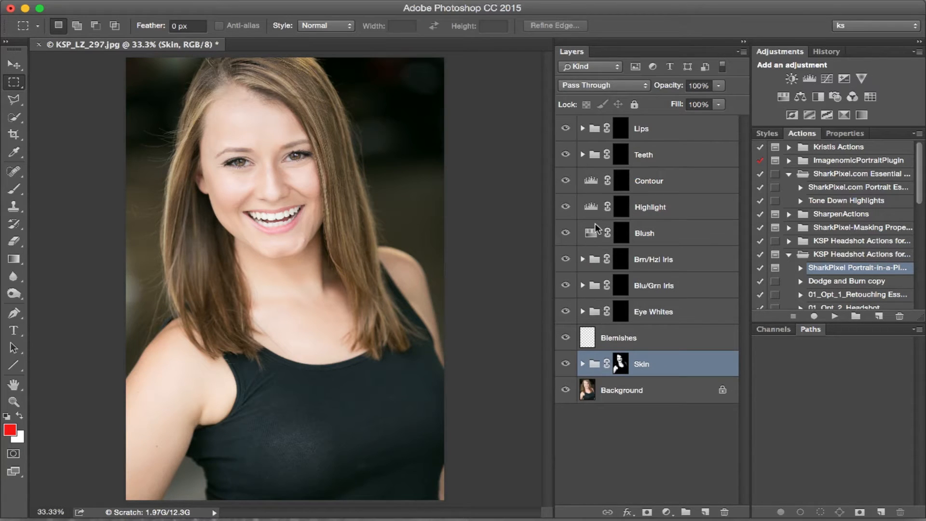
mouse_move(584, 313)
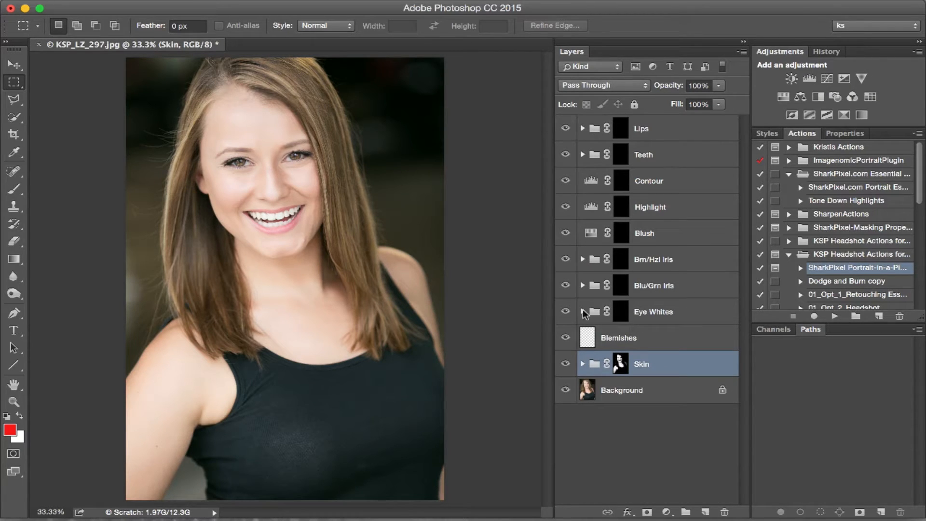
mouse_move(627, 330)
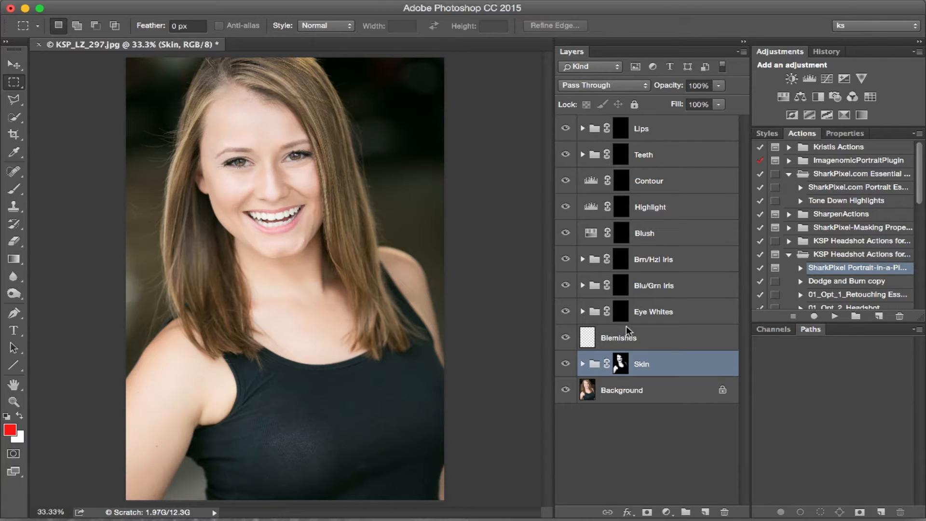
mouse_move(630, 307)
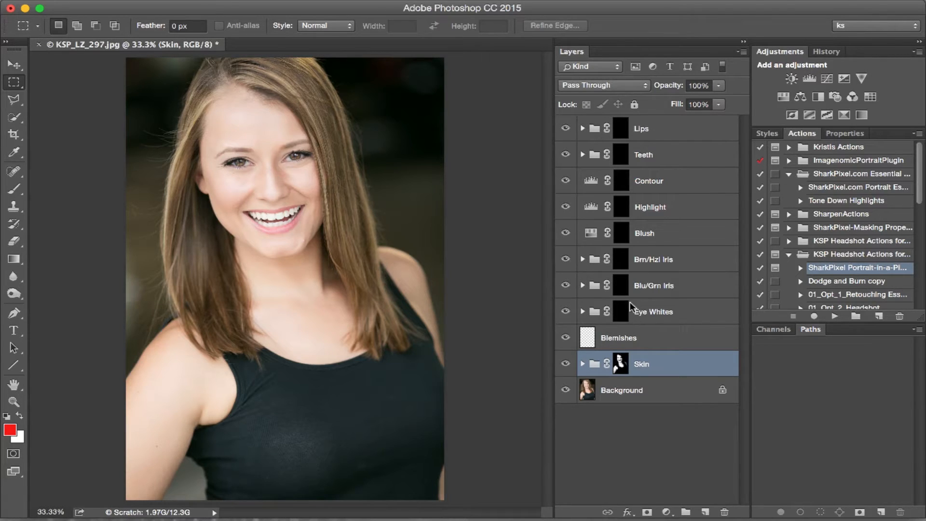
mouse_move(628, 359)
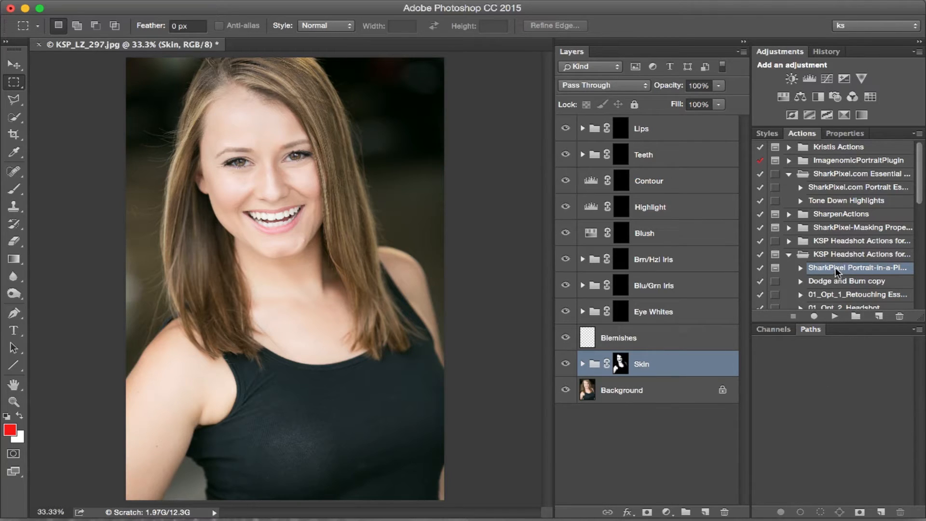
mouse_move(609, 395)
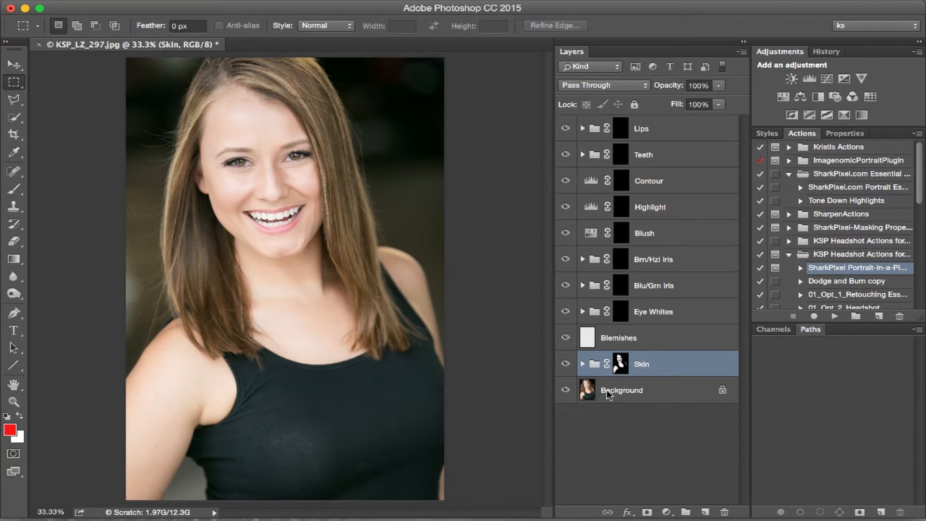
mouse_move(401, 386)
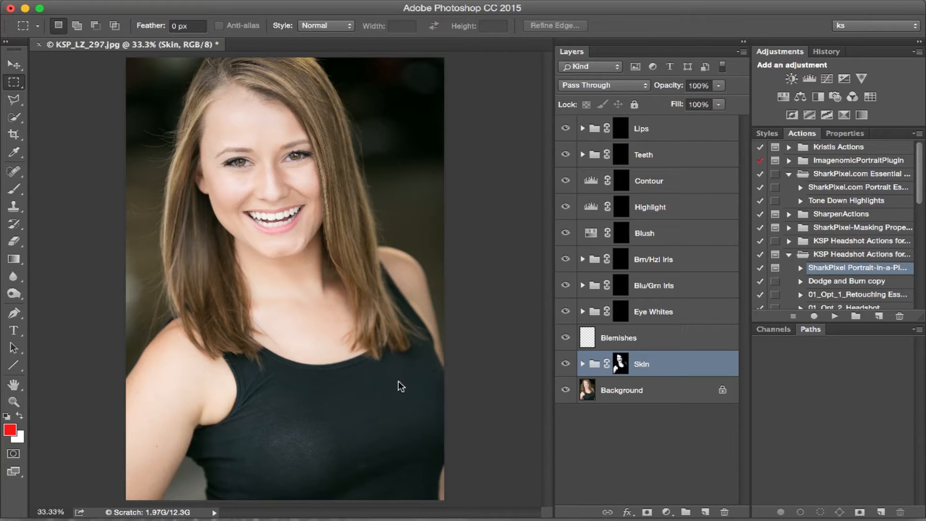
mouse_move(393, 174)
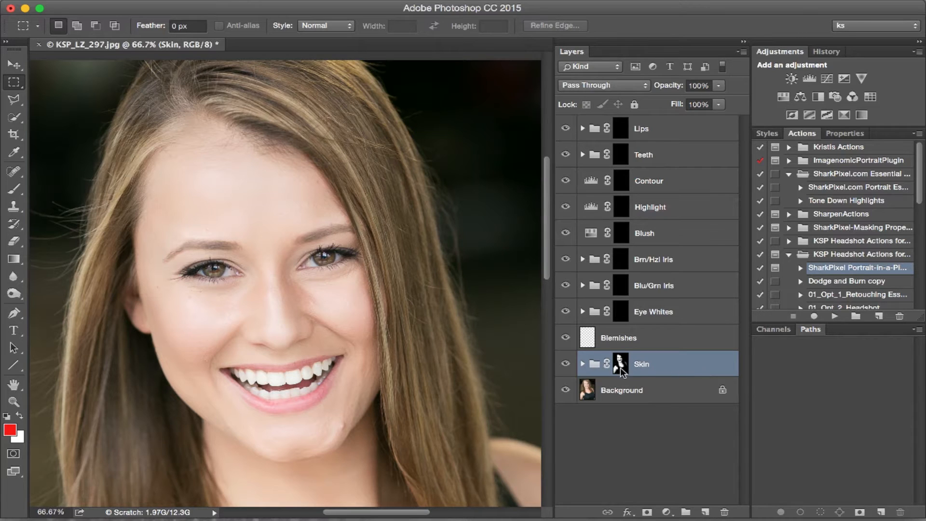
- Target the Skin group mask and inspect its Fix Redness, Skin Detail and Skin Blur layers
click(620, 363)
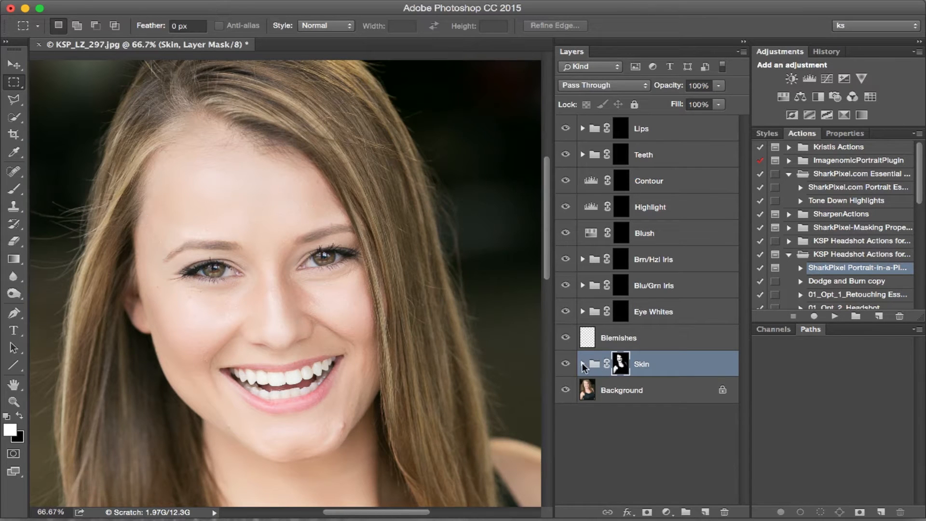
click(583, 363)
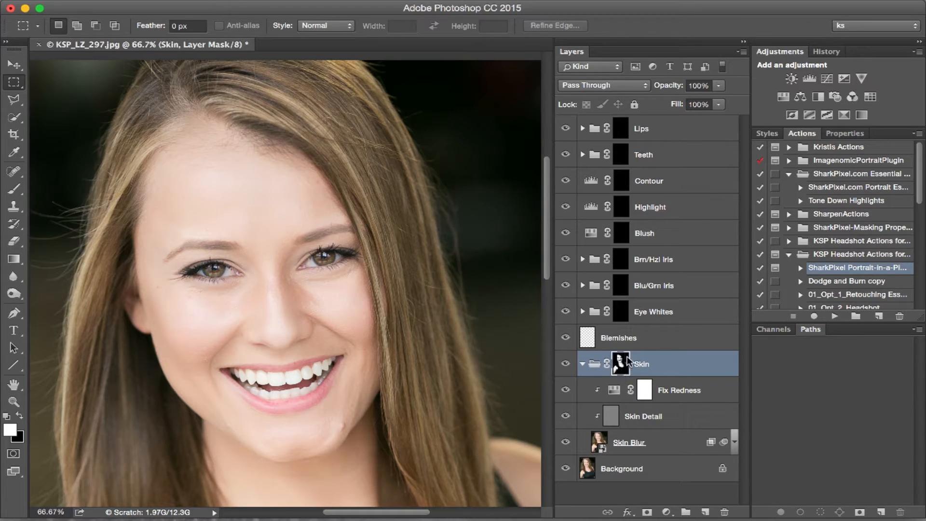
mouse_move(632, 306)
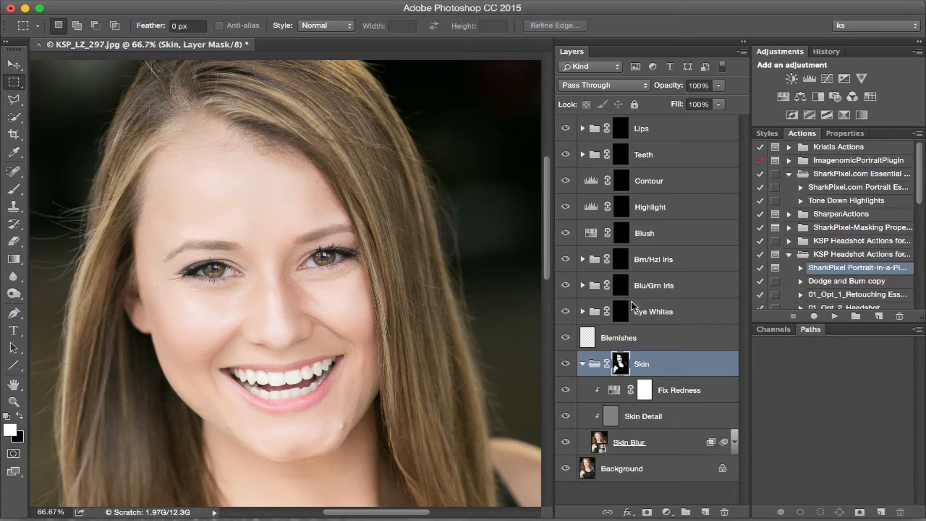
click(583, 364)
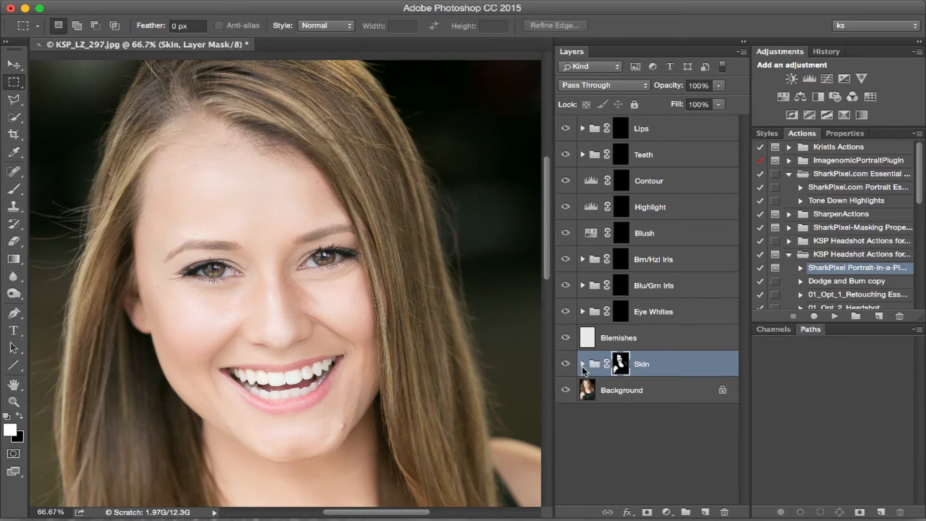
click(565, 365)
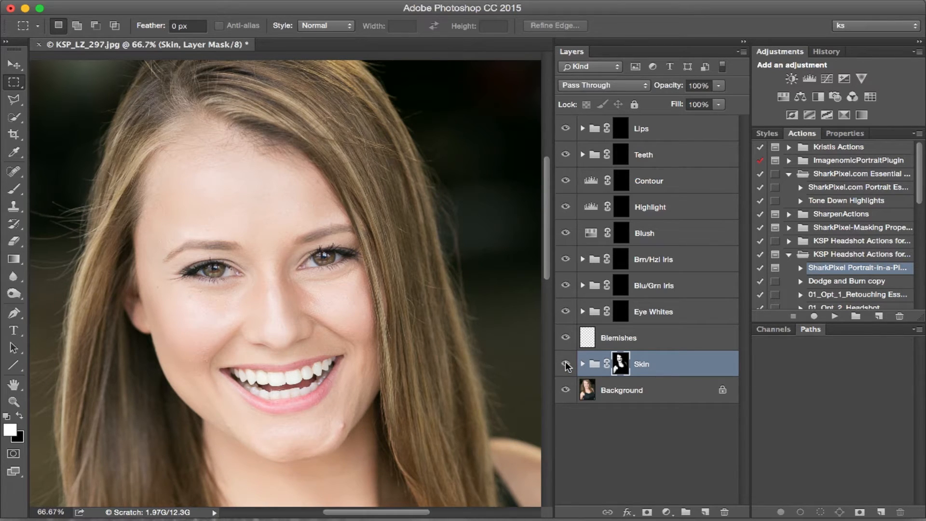
mouse_move(620, 361)
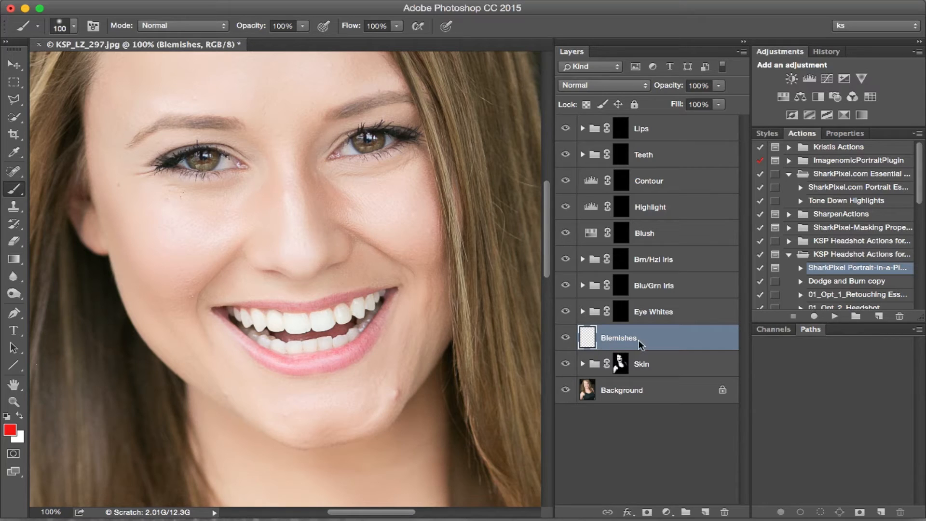
mouse_move(612, 339)
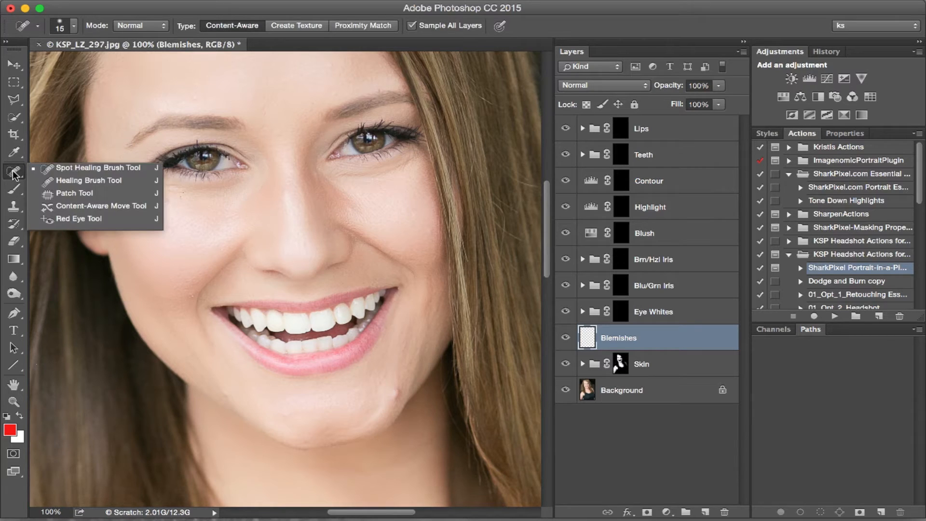
- Switch to the Healing Brush Tool for fixing chin blemishes
click(92, 179)
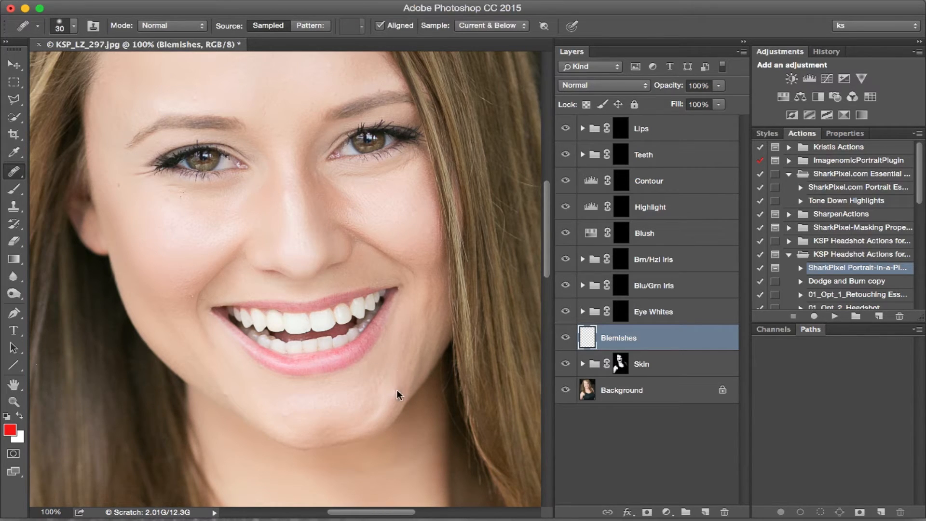
mouse_move(395, 403)
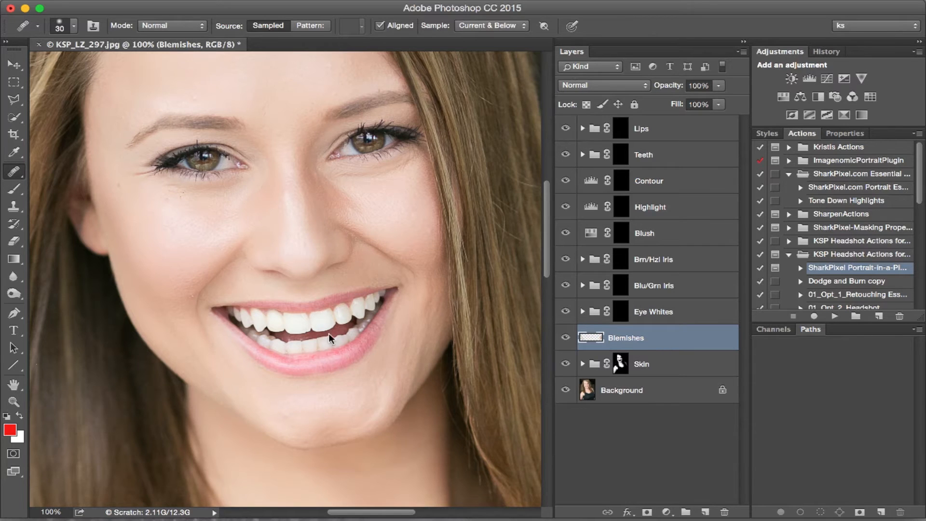
- Select the Eye Whites group's mask to paint white over the eyes
click(653, 311)
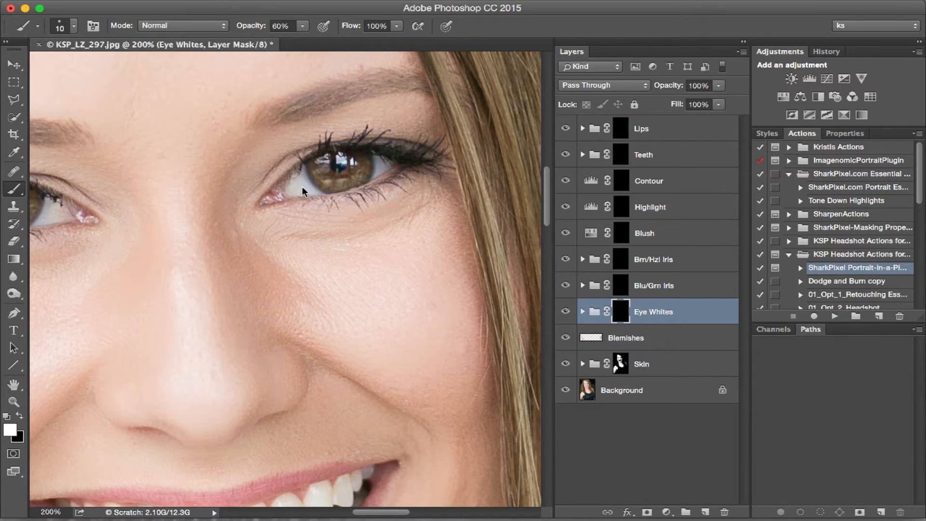
mouse_move(295, 188)
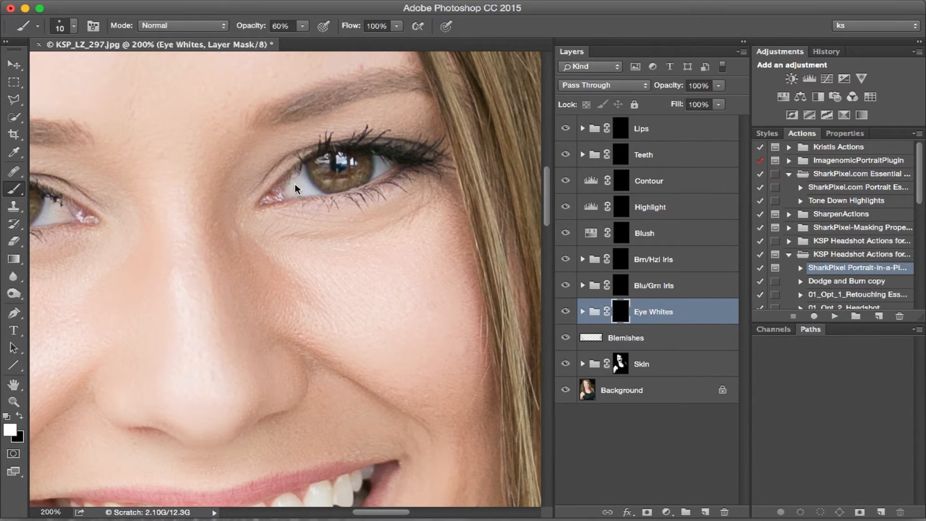
mouse_move(379, 164)
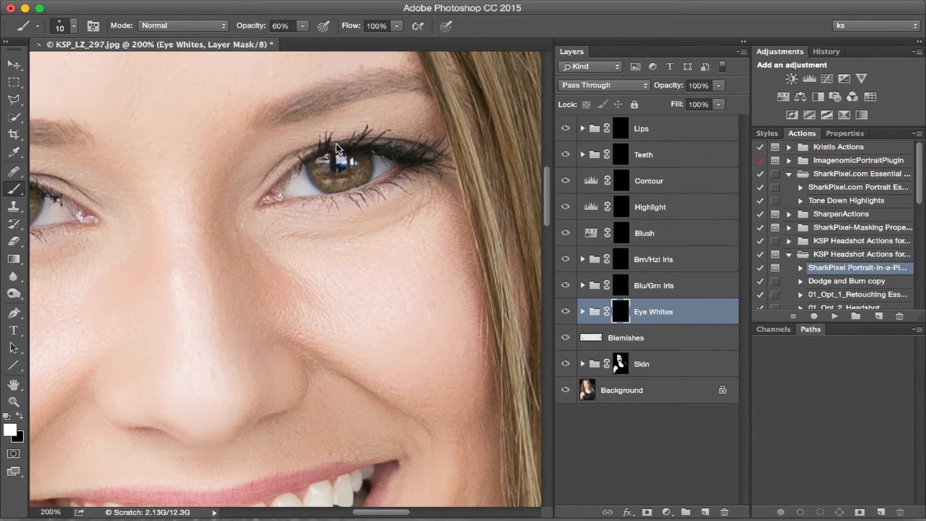
mouse_move(384, 169)
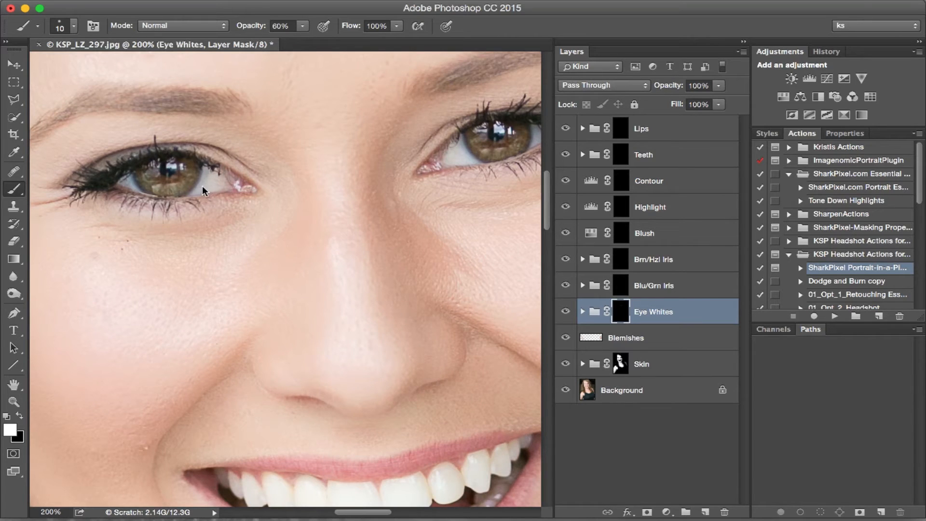
mouse_move(211, 181)
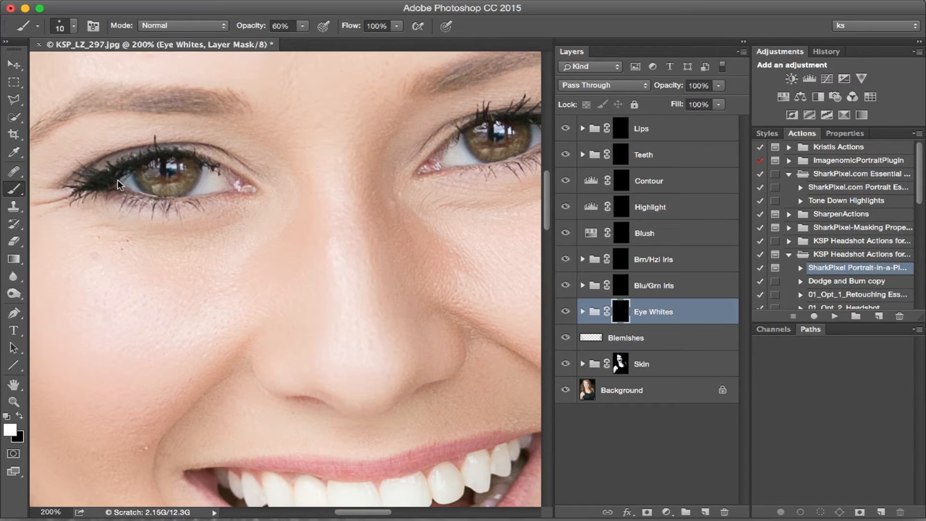
mouse_move(124, 188)
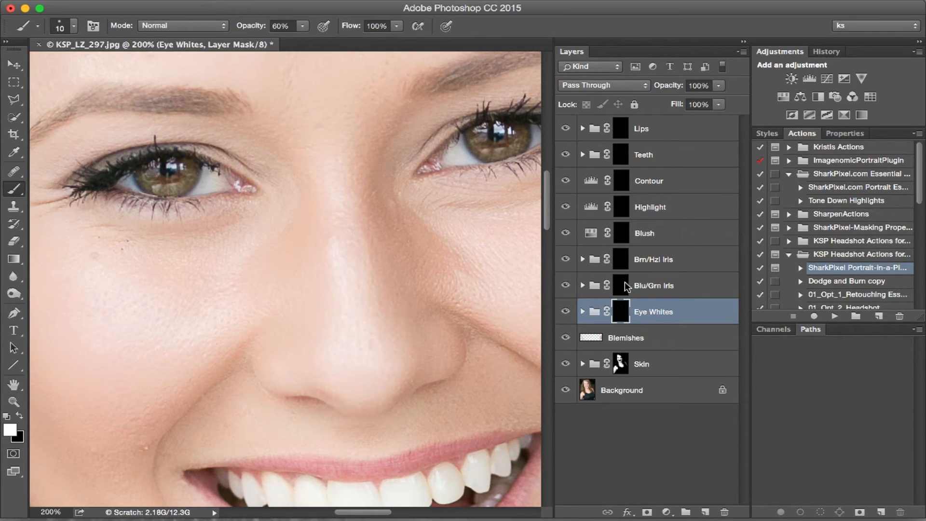
- Target the Brn/Hzl Iris group's mask instead of Blu/Grn Iris
click(652, 285)
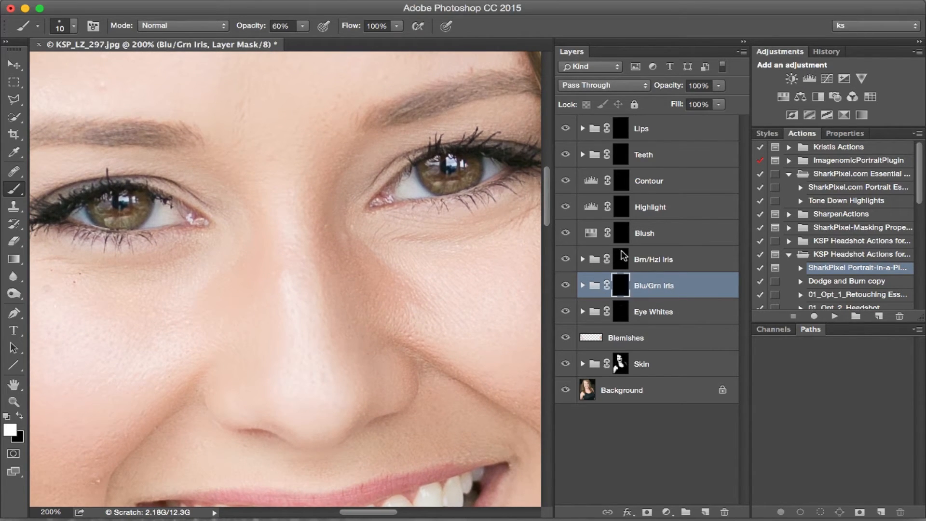
click(653, 259)
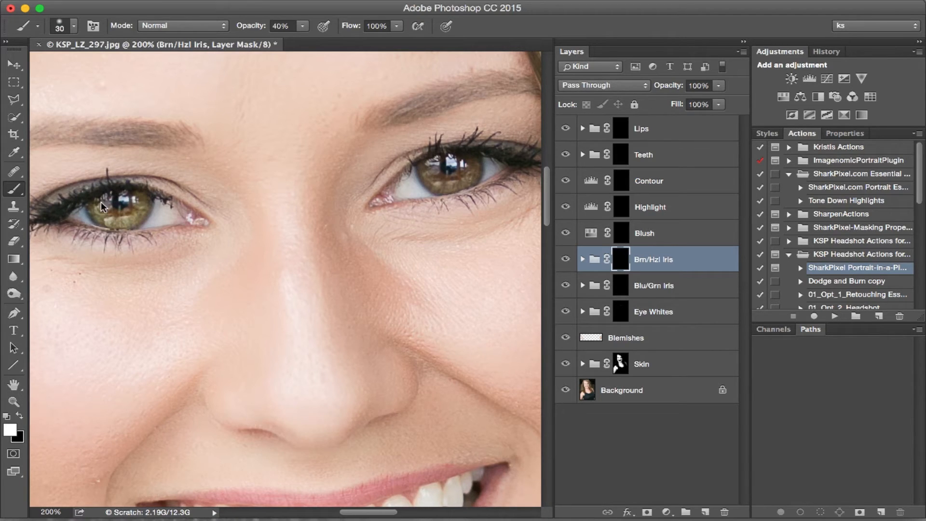
mouse_move(464, 185)
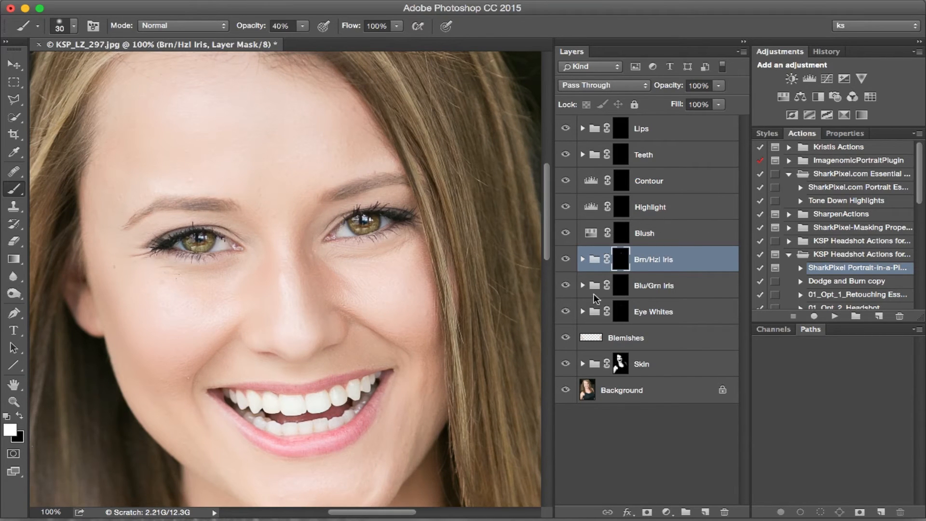
- Select the Blush layer mask and set a 500 px brush at 20% opacity
click(661, 232)
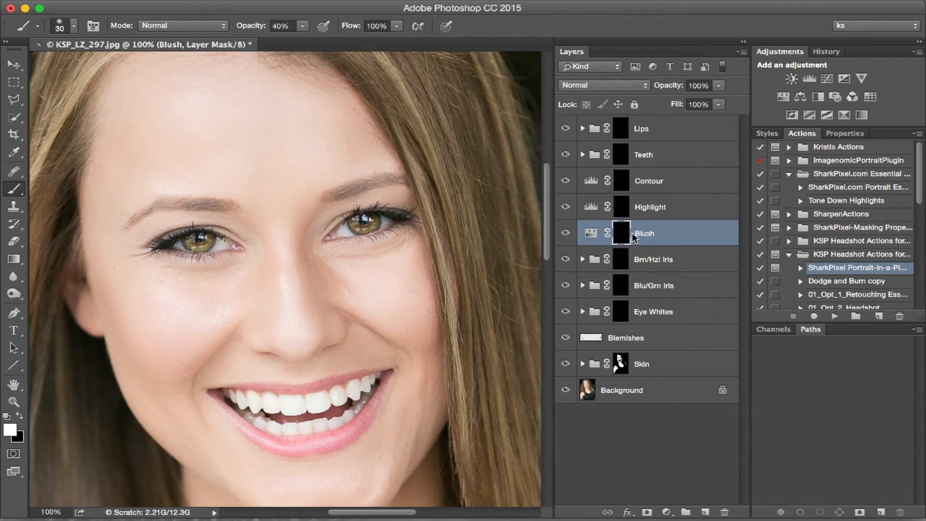
mouse_move(578, 58)
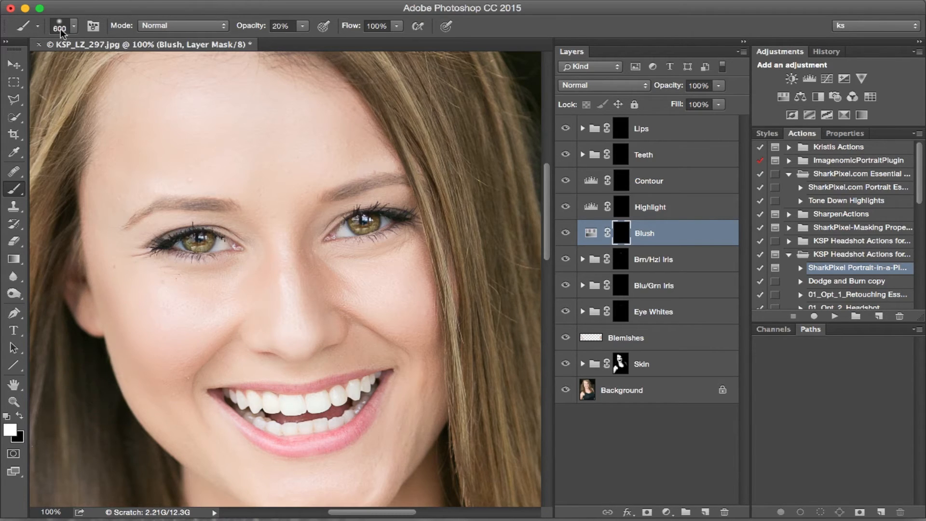
click(74, 25)
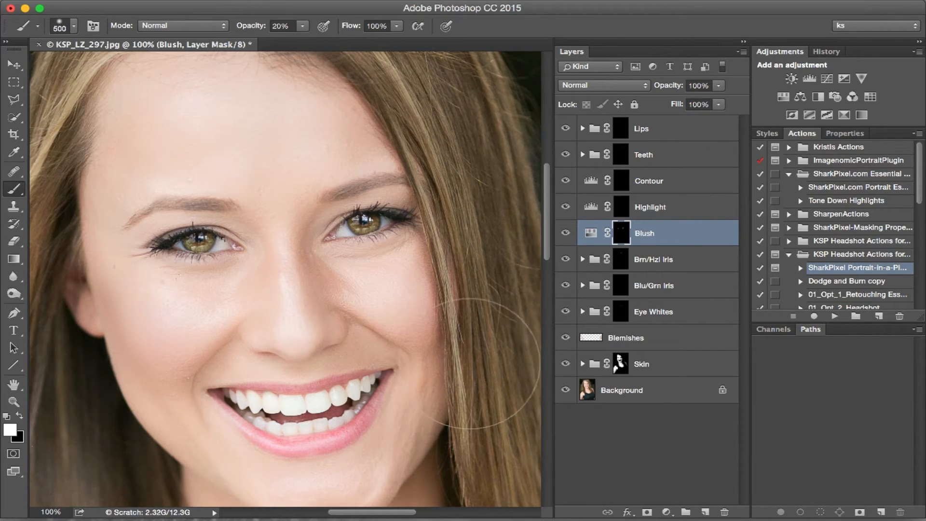
mouse_move(142, 360)
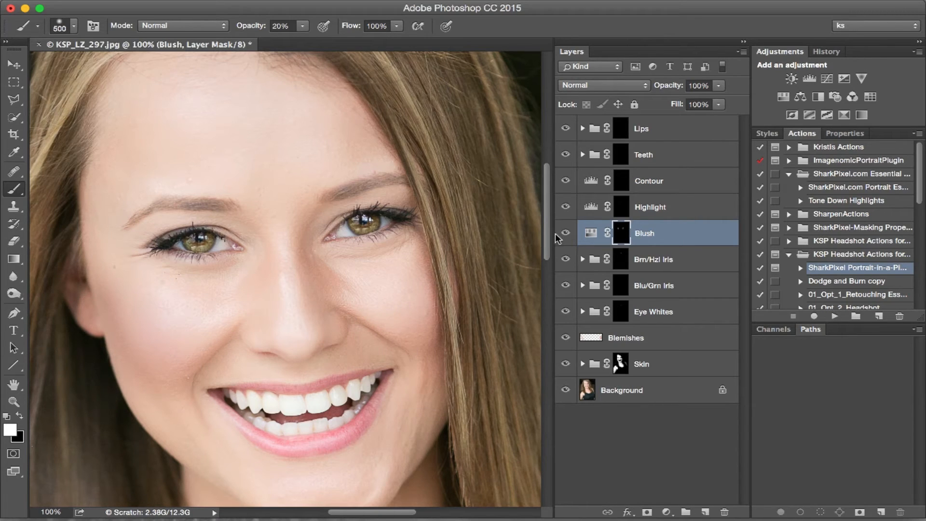
mouse_move(666, 93)
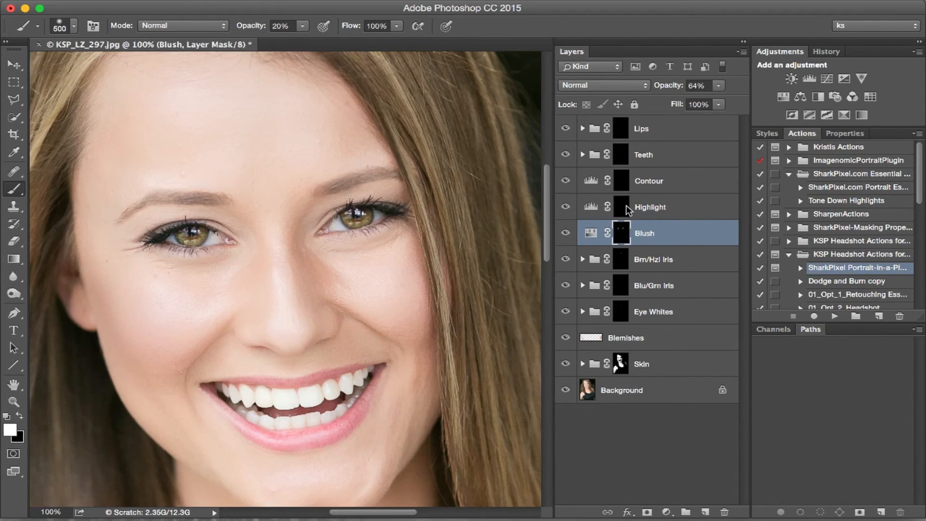
- Select the Highlight layer's mask to paint highlights on the face
click(650, 206)
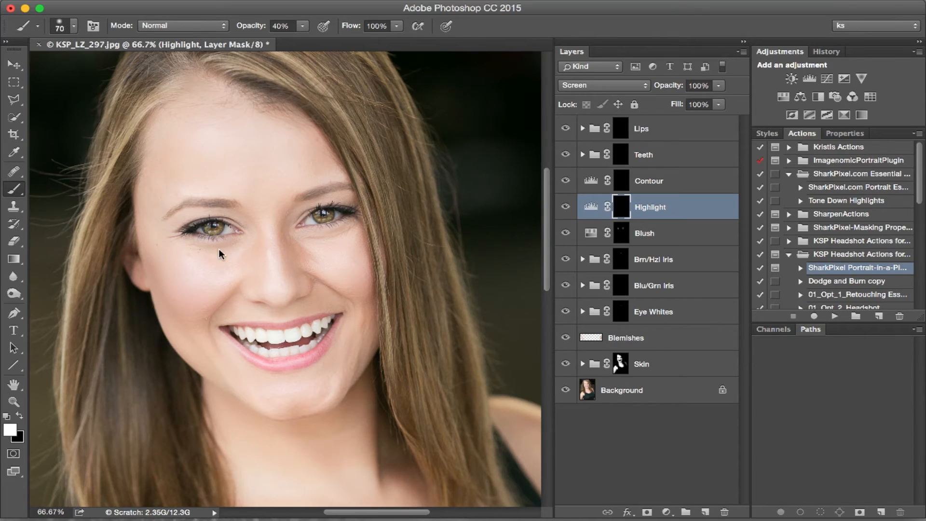
mouse_move(189, 242)
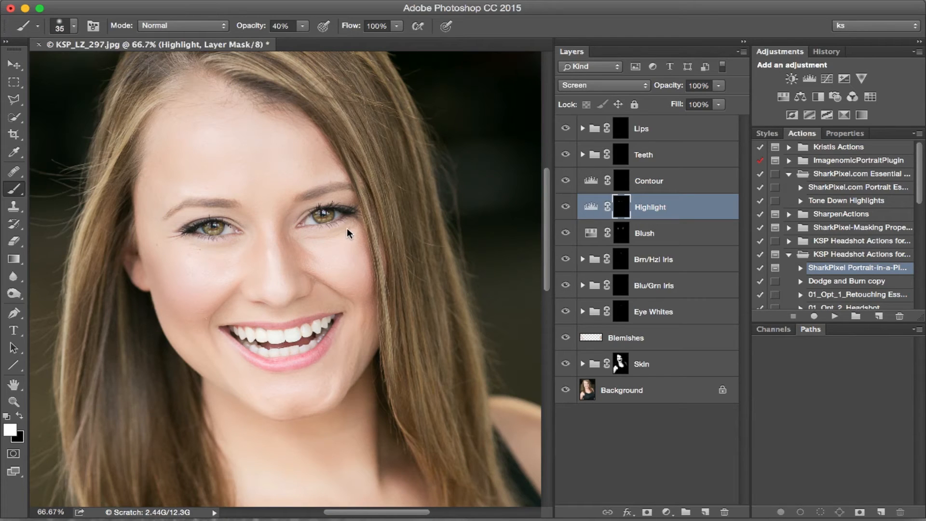
mouse_move(338, 253)
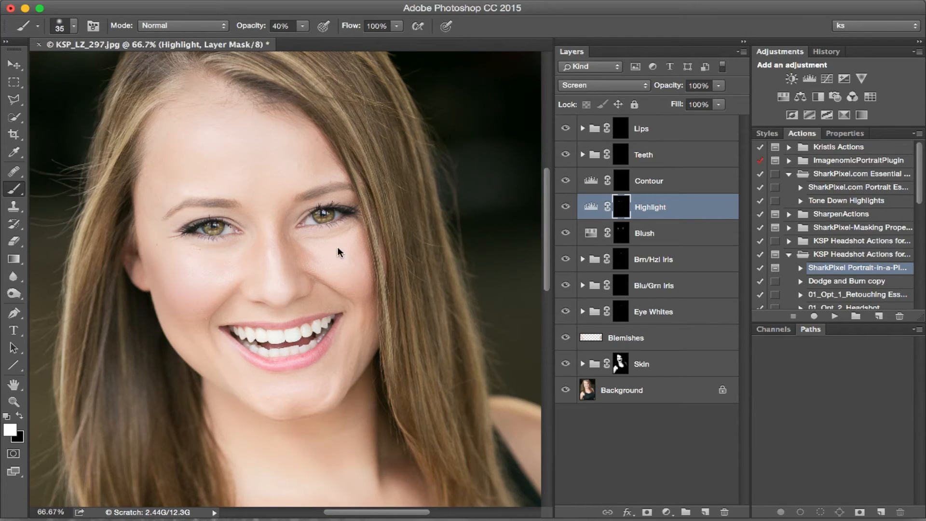
mouse_move(205, 286)
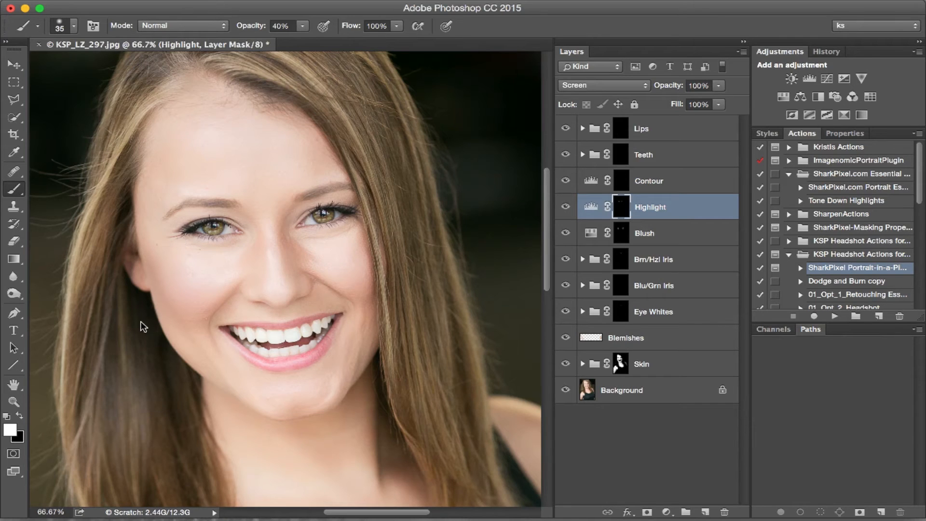
mouse_move(397, 312)
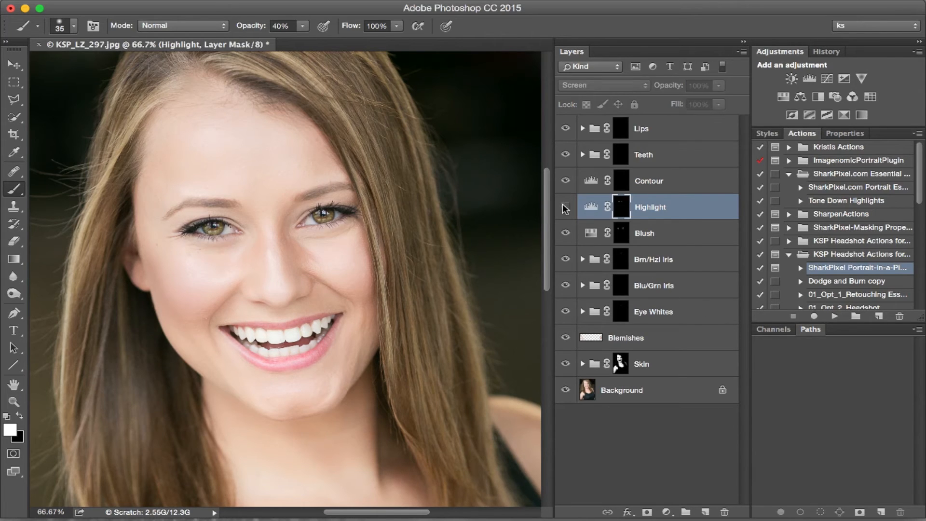
- Target the Contour layer's mask and zoom out for broad contour strokes
click(649, 180)
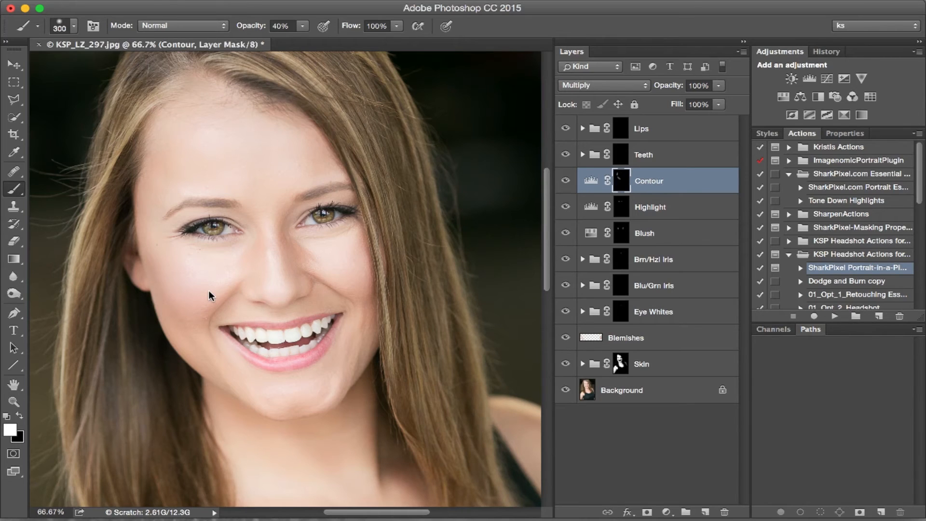
key(cmd+minus)
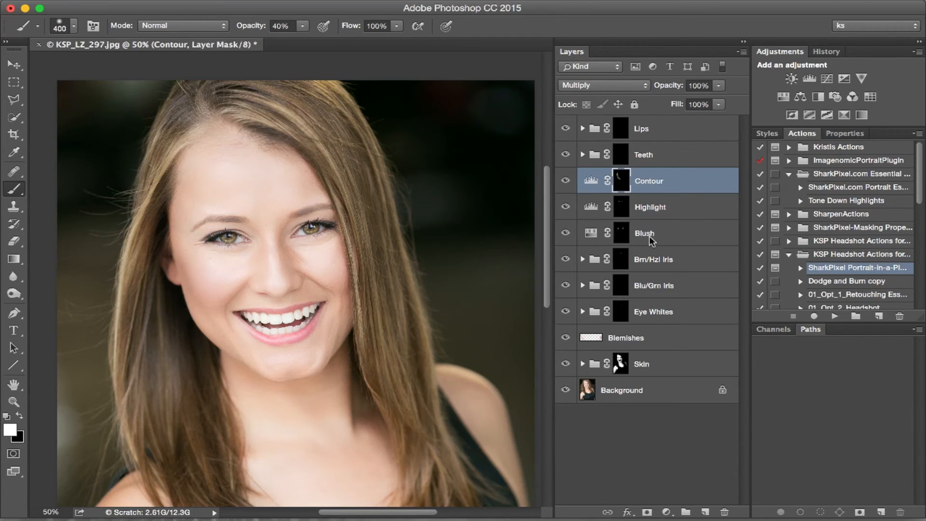
- Target the Teeth group's mask and toggle its visibility to compare whitening
click(644, 155)
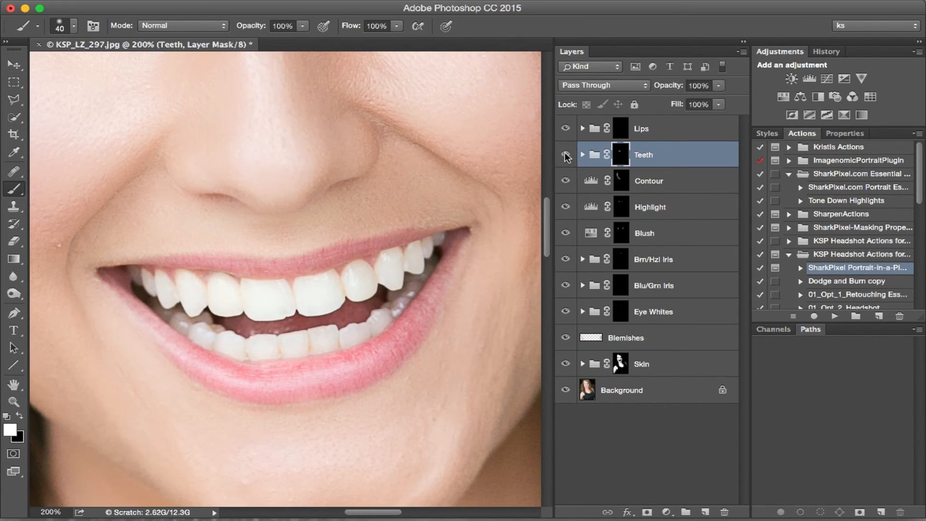
click(565, 154)
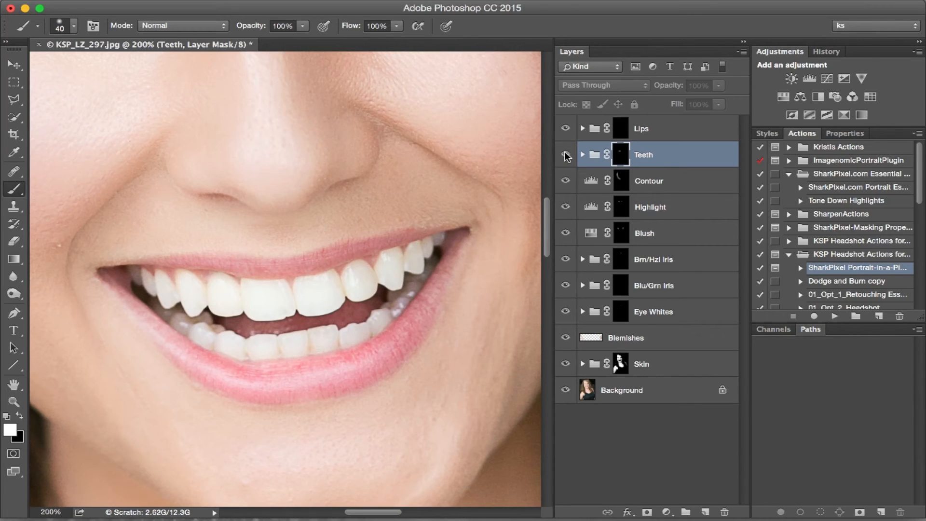
mouse_move(566, 154)
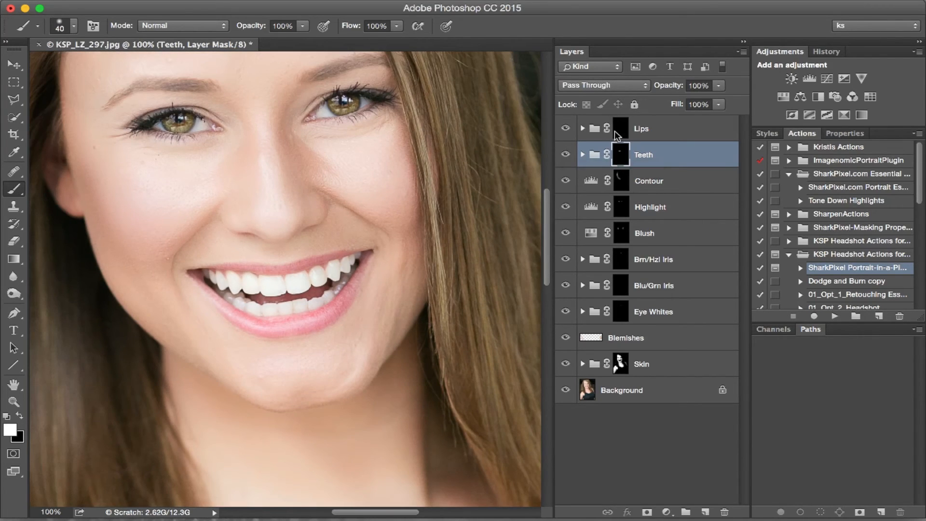
- Select the Lips layer group to begin painting its mask for richer lip colour
click(641, 128)
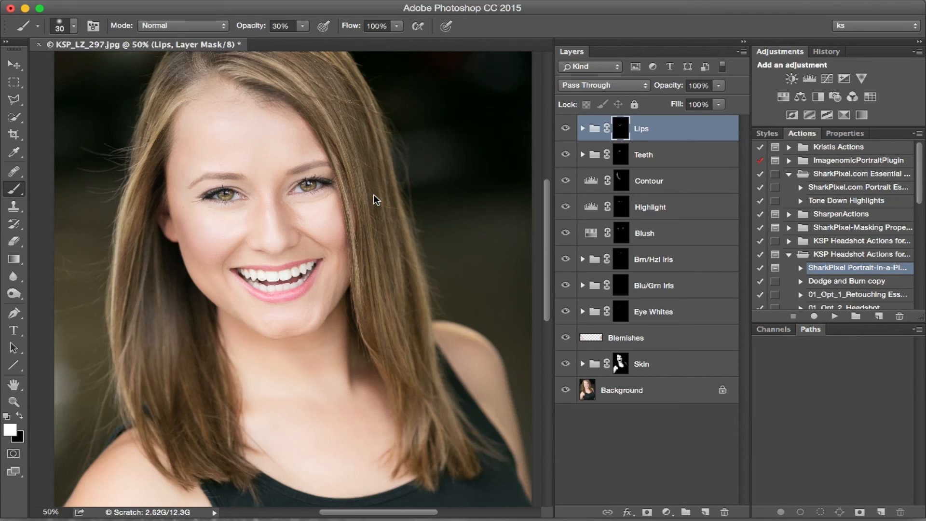
key(cmd+minus)
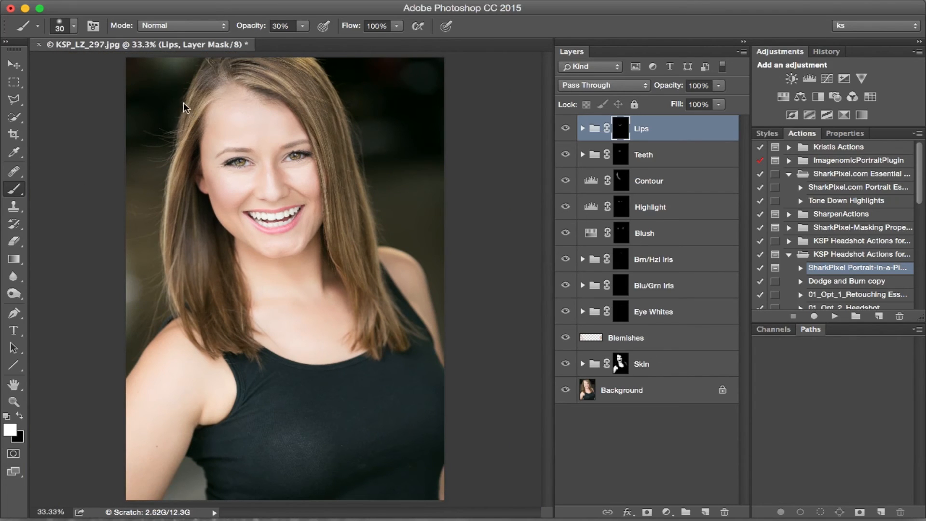
mouse_move(367, 155)
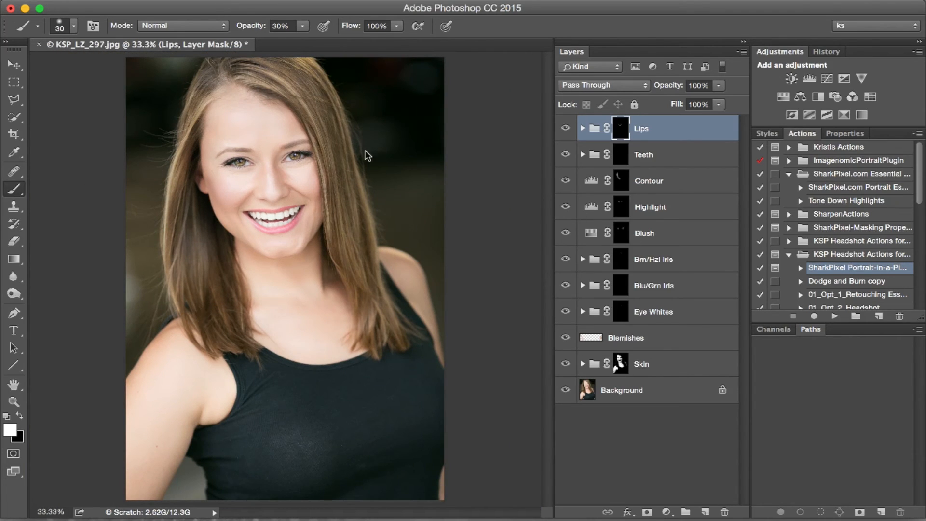
mouse_move(564, 395)
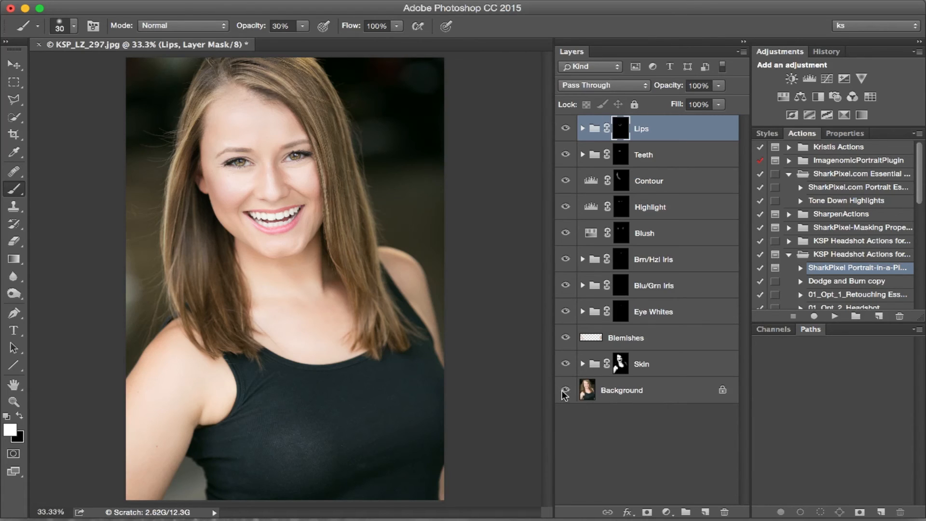
click(565, 394)
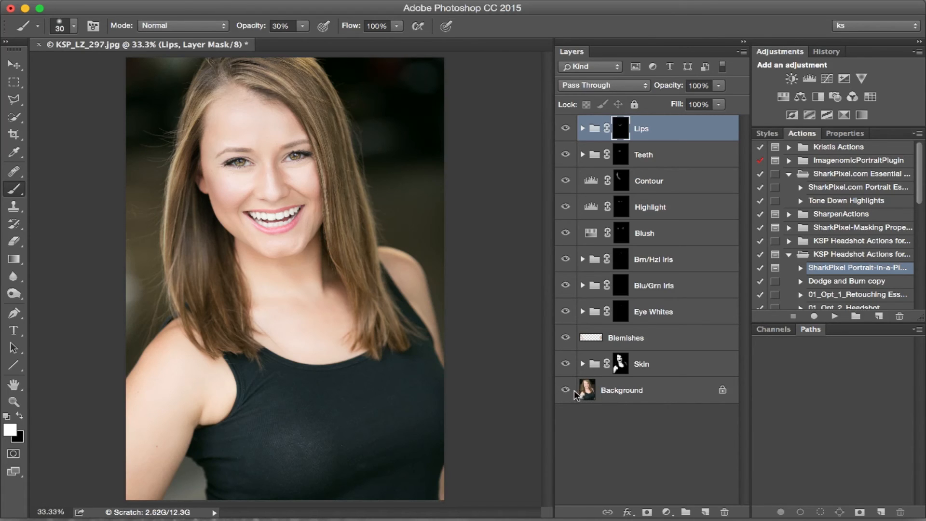
mouse_move(565, 391)
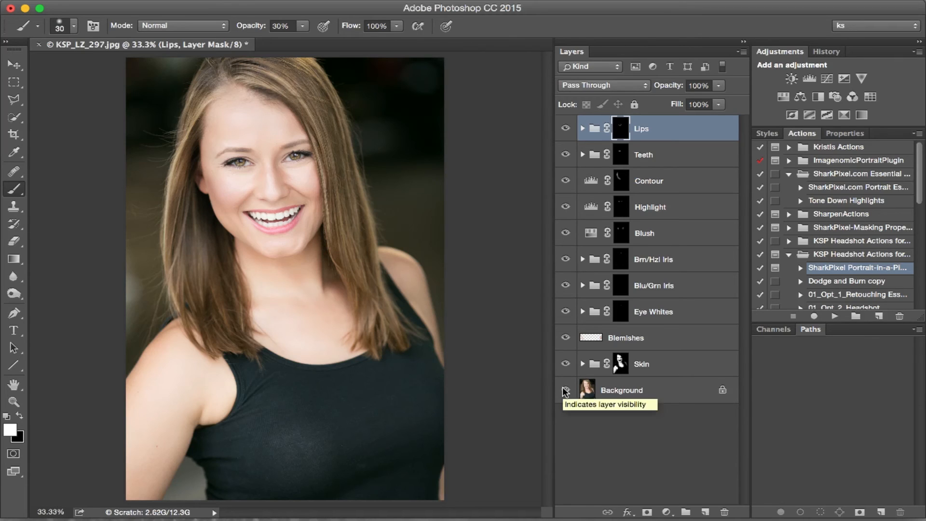
click(565, 392)
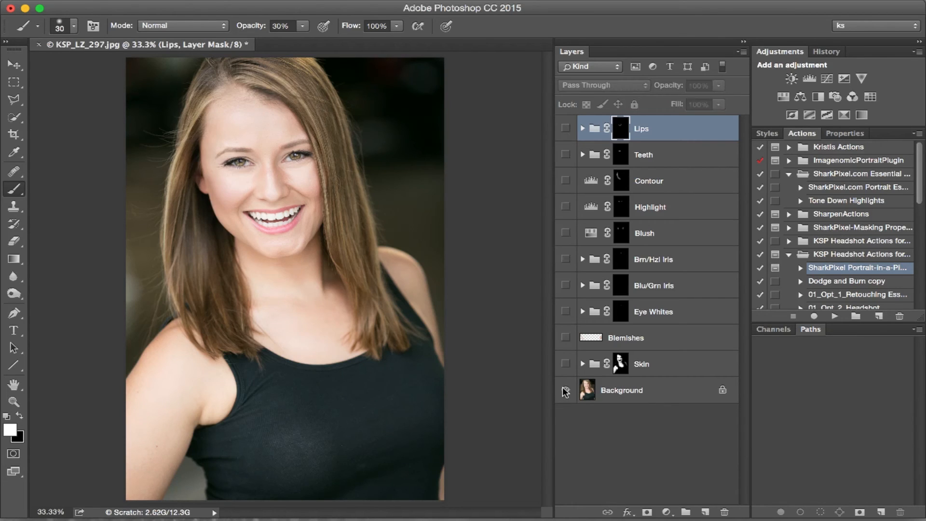
mouse_move(565, 390)
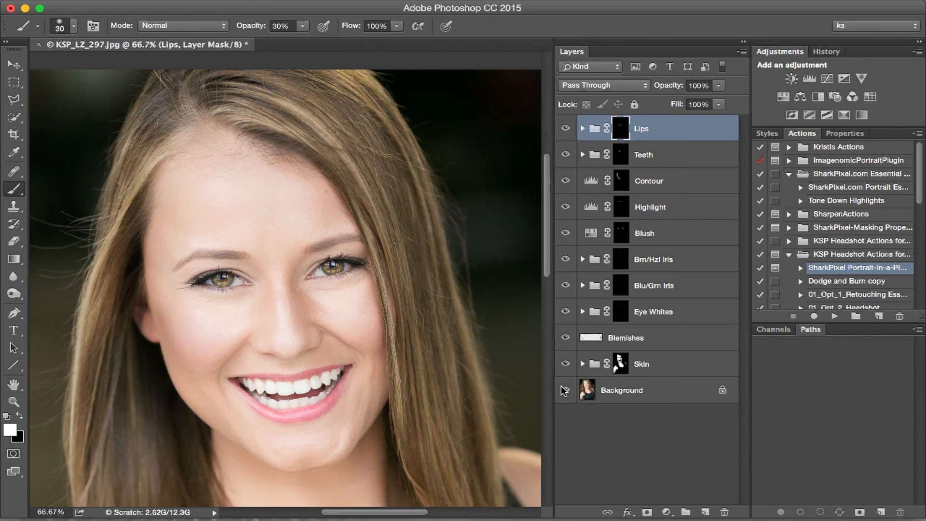
click(564, 391)
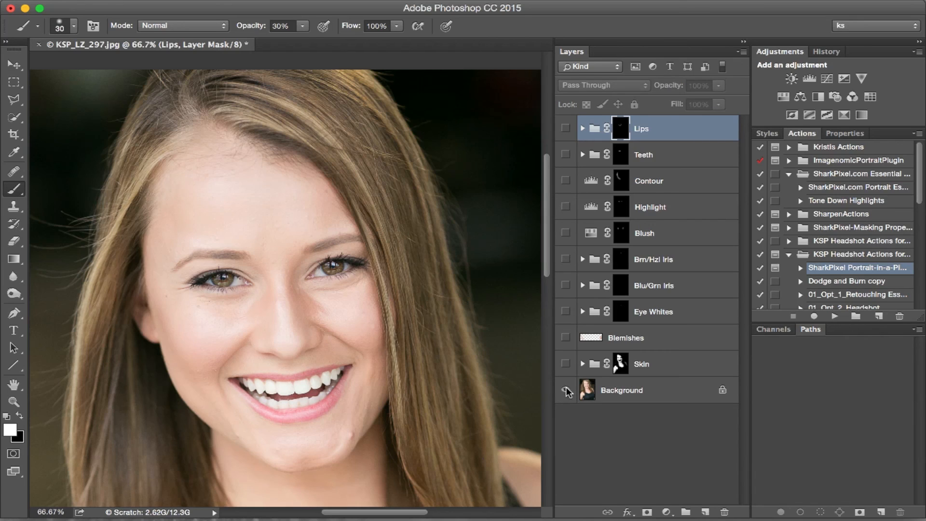
click(565, 390)
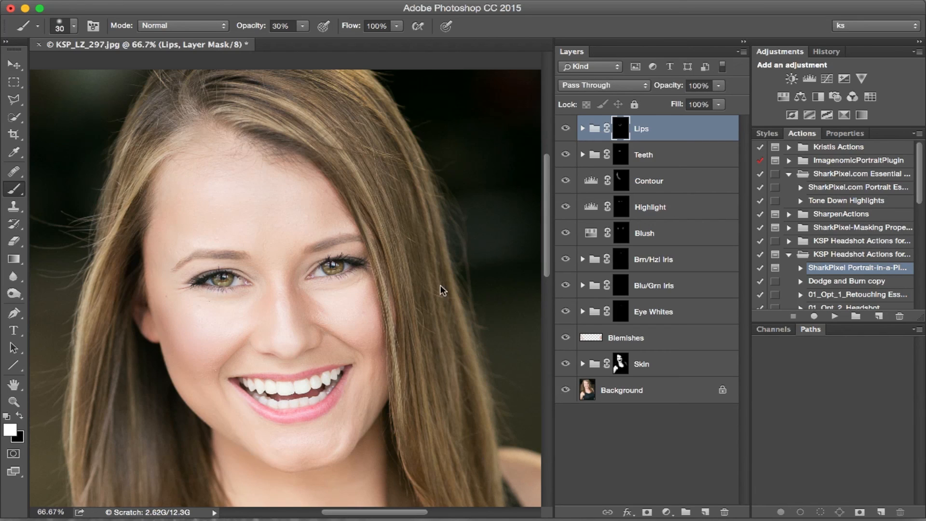
mouse_move(634, 129)
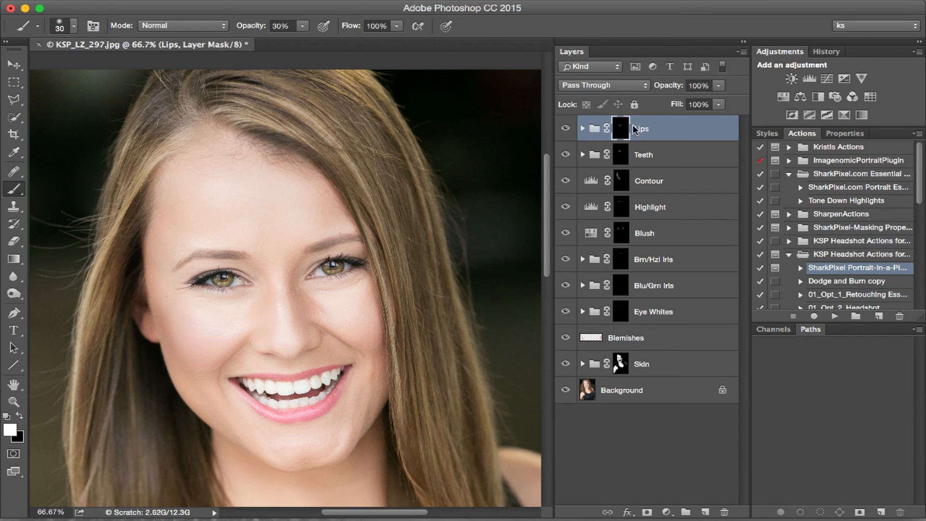
mouse_move(582, 132)
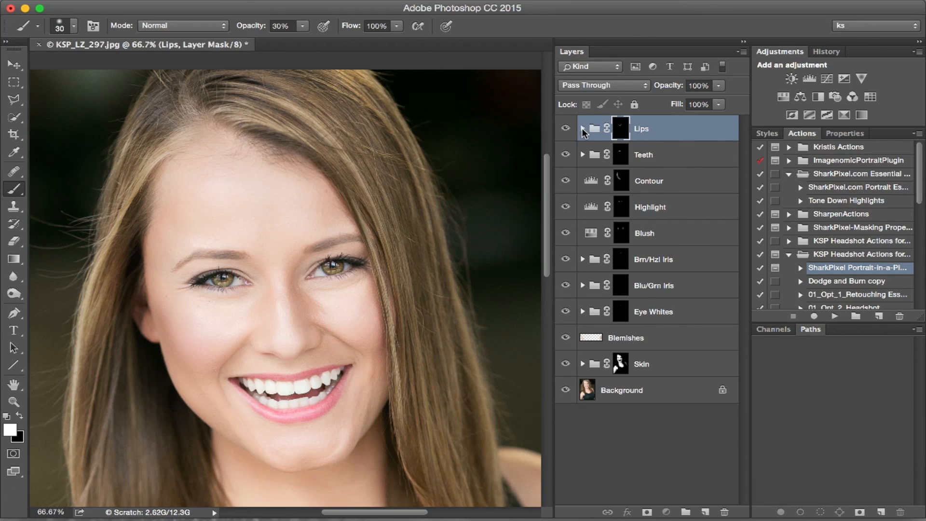
click(583, 129)
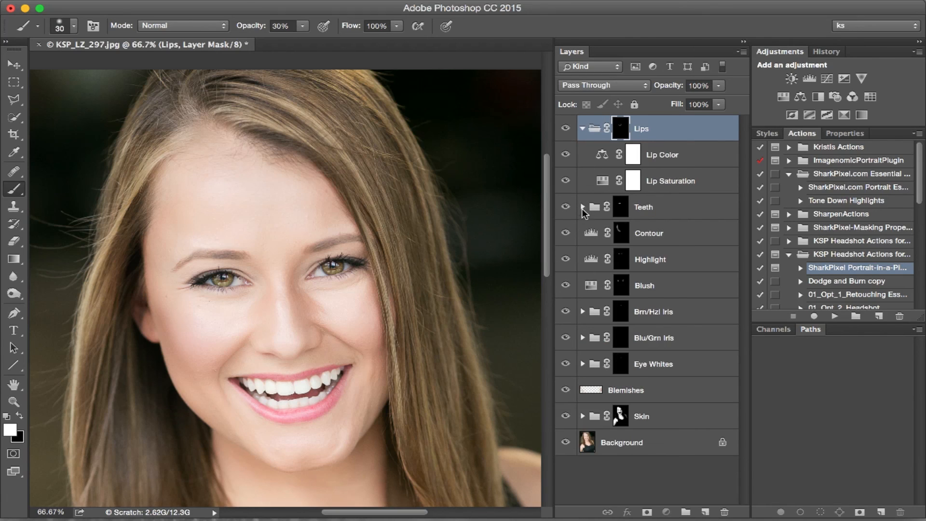
click(582, 207)
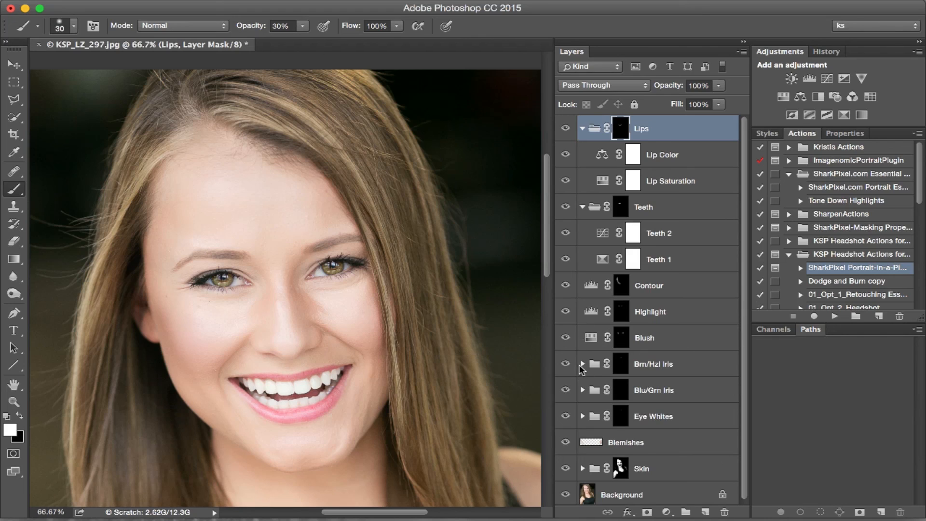
click(582, 363)
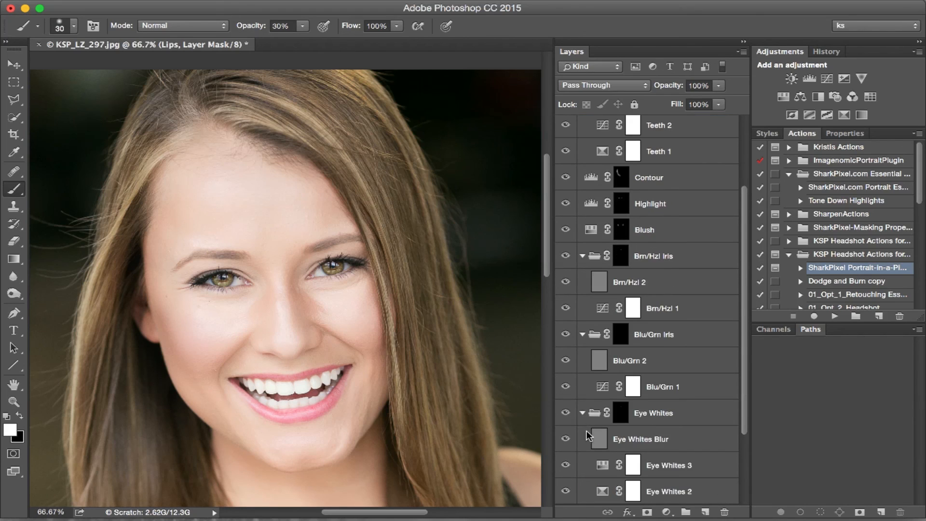
scroll(down, 3)
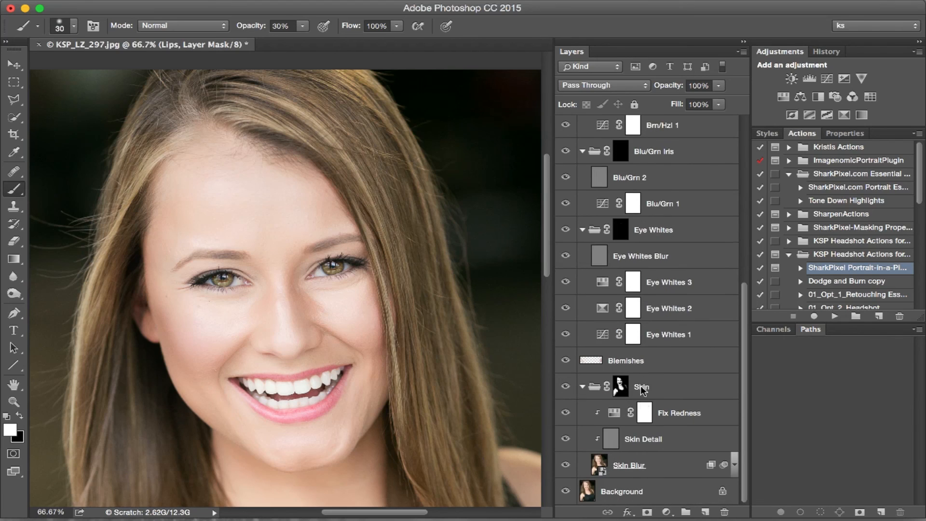
mouse_move(638, 460)
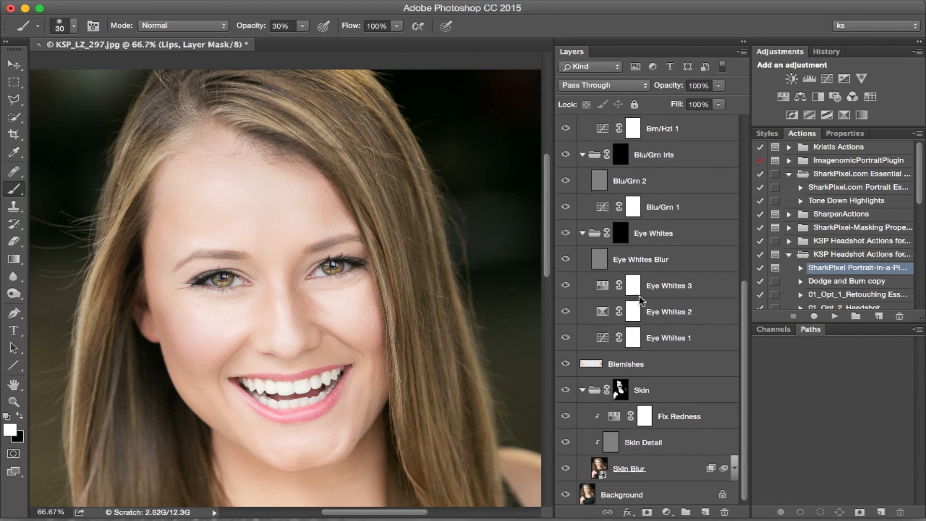
scroll(up, 3)
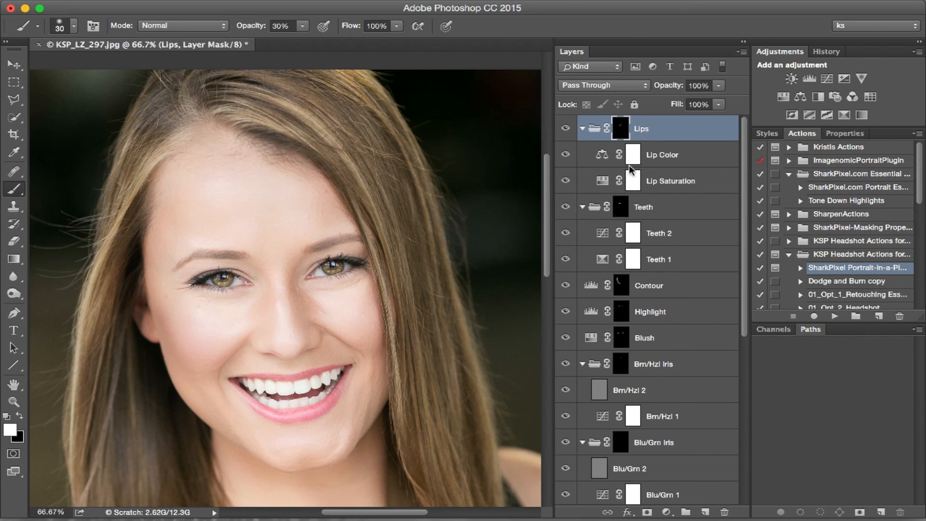
mouse_move(581, 130)
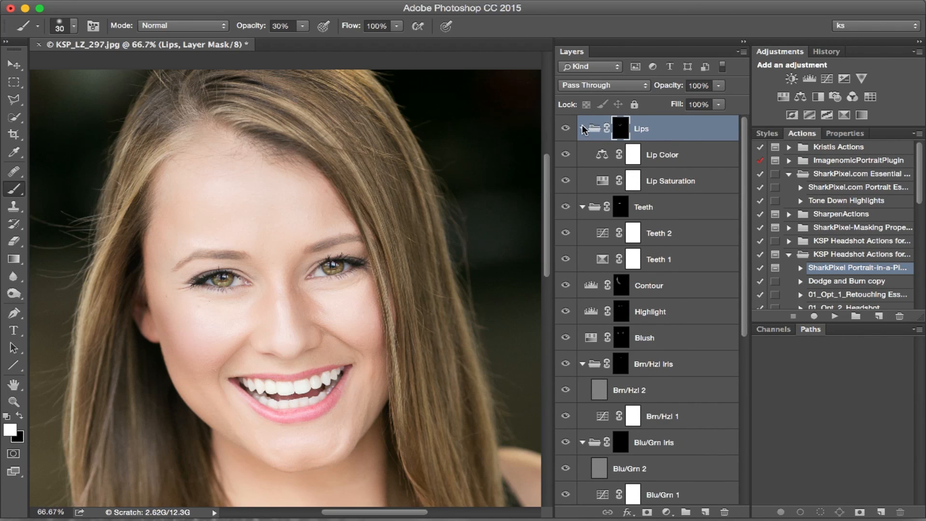
click(583, 128)
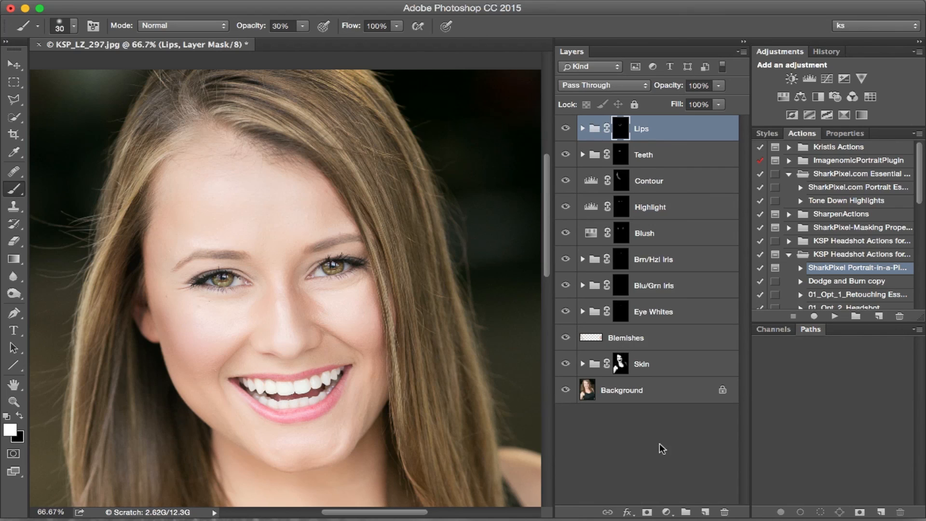
mouse_move(665, 430)
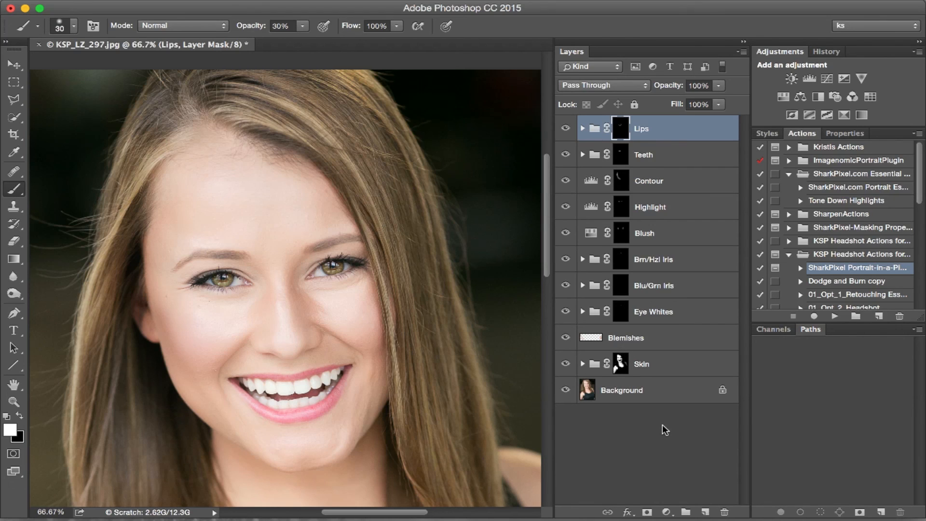